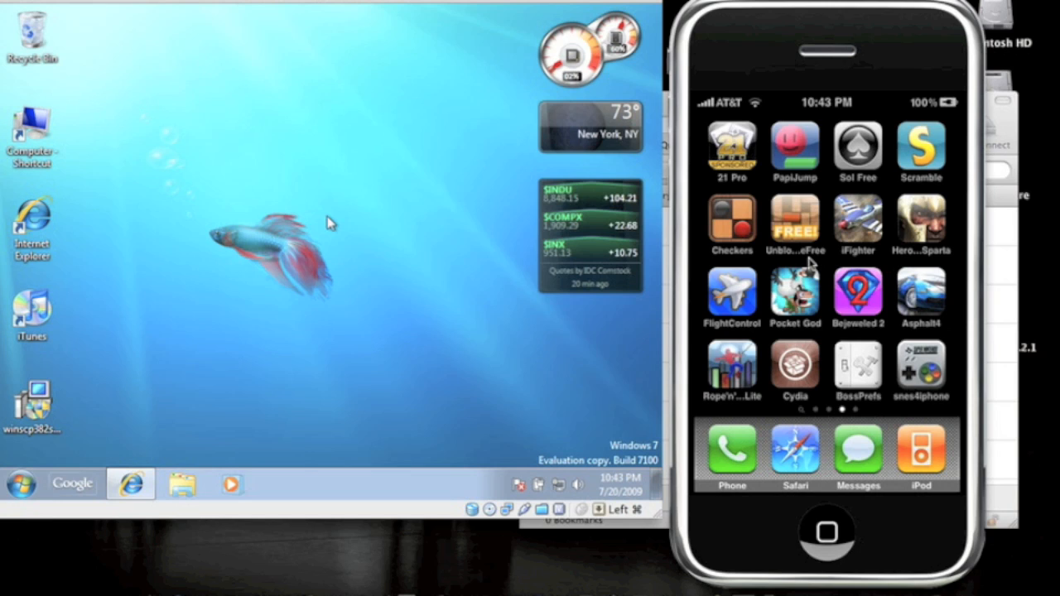
mouse_move(858, 371)
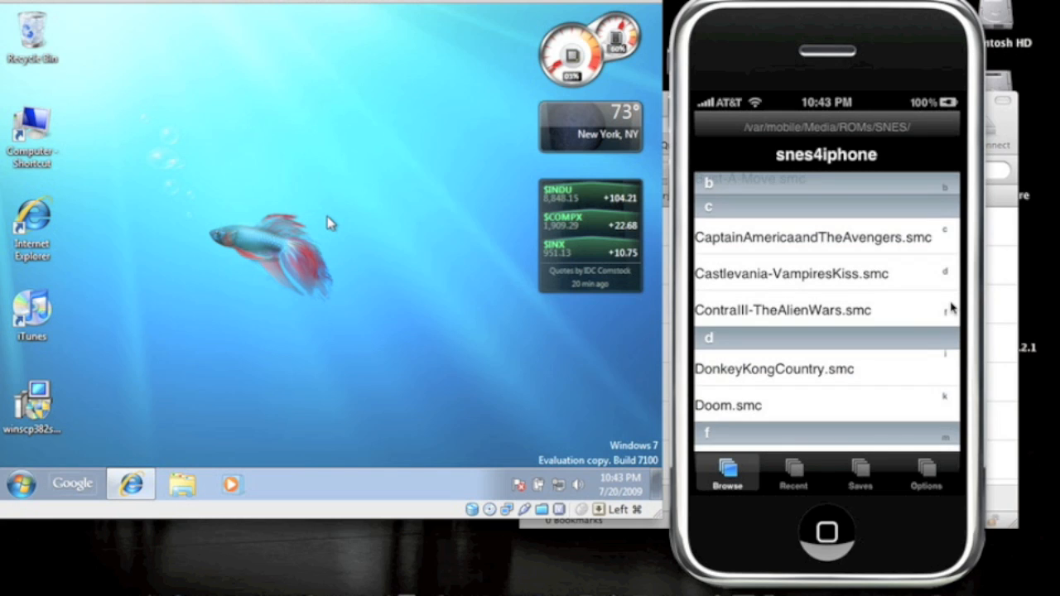
- Browse Cydia's featured packages to the OpenSSH package details, then return to the home screen
scroll(down, 3)
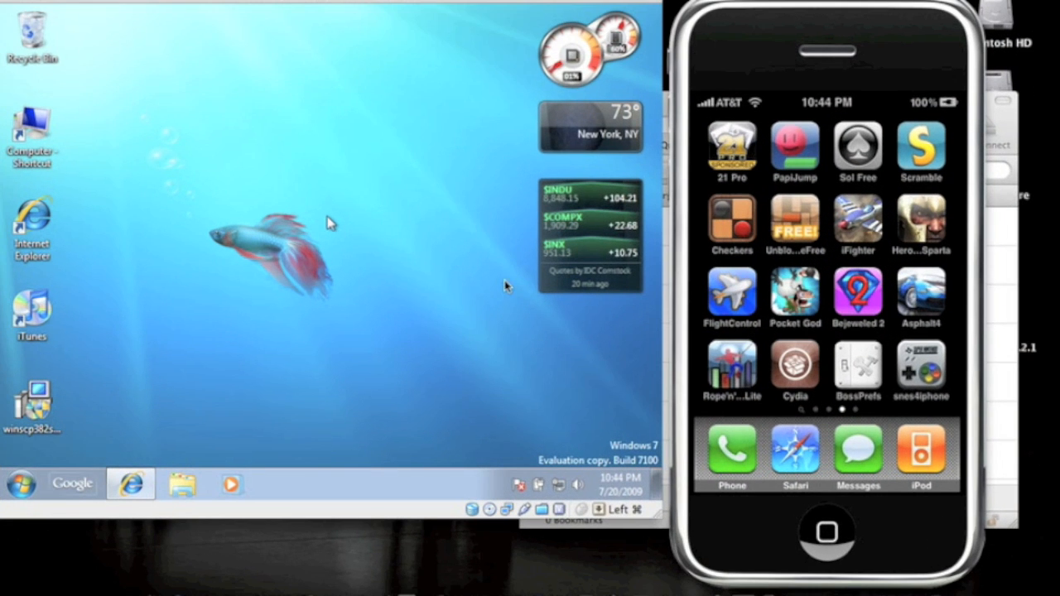
mouse_move(318, 212)
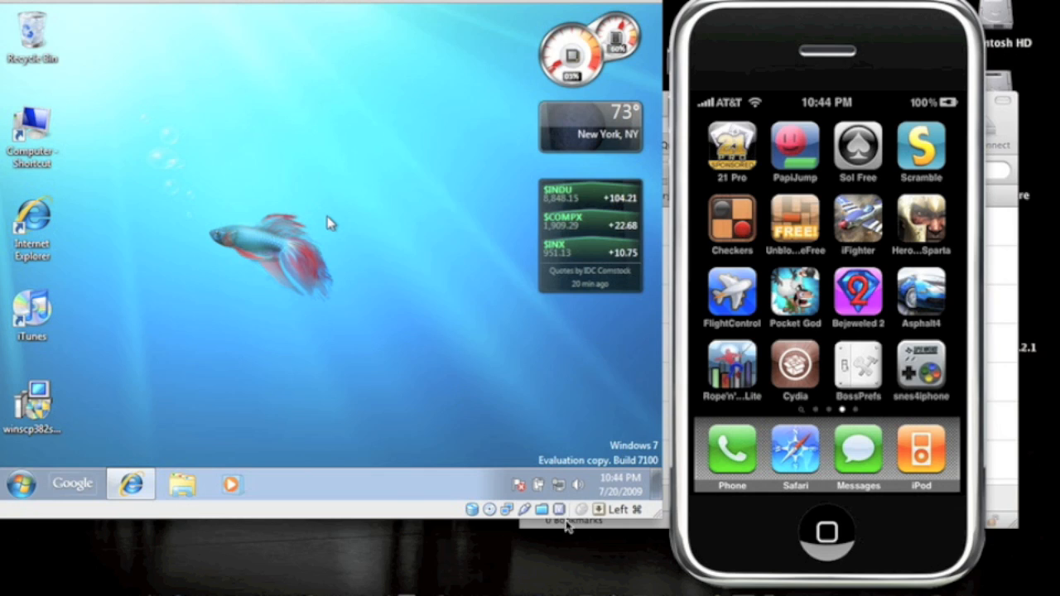
mouse_move(995, 384)
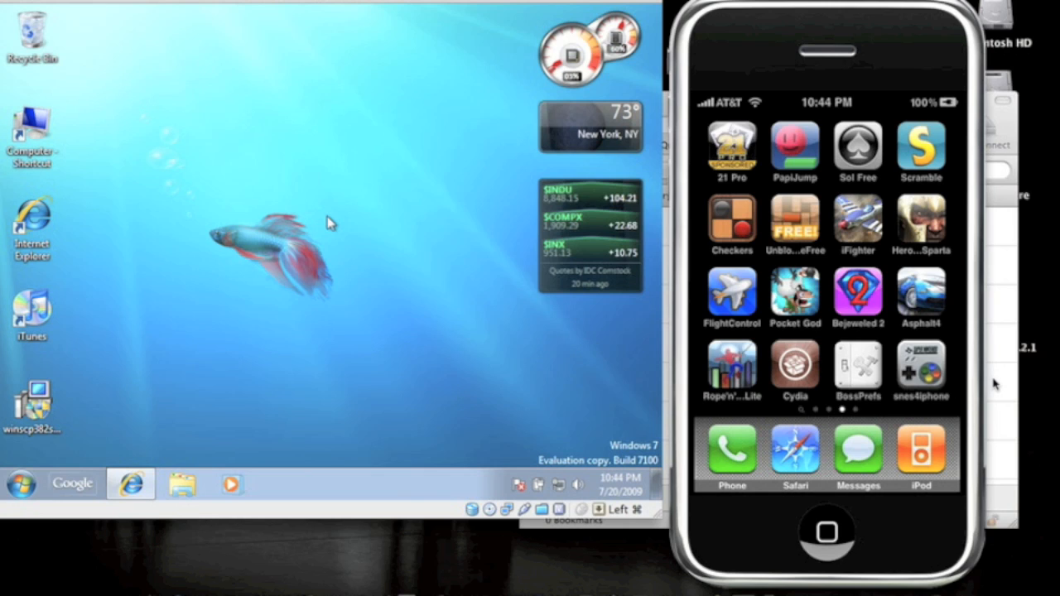
mouse_move(960, 351)
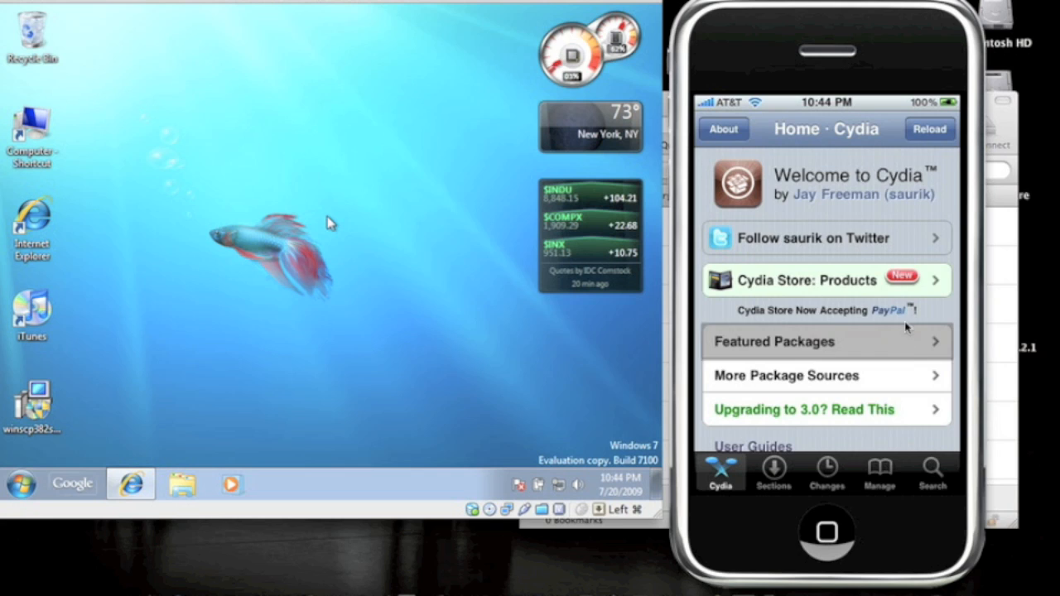
click(824, 341)
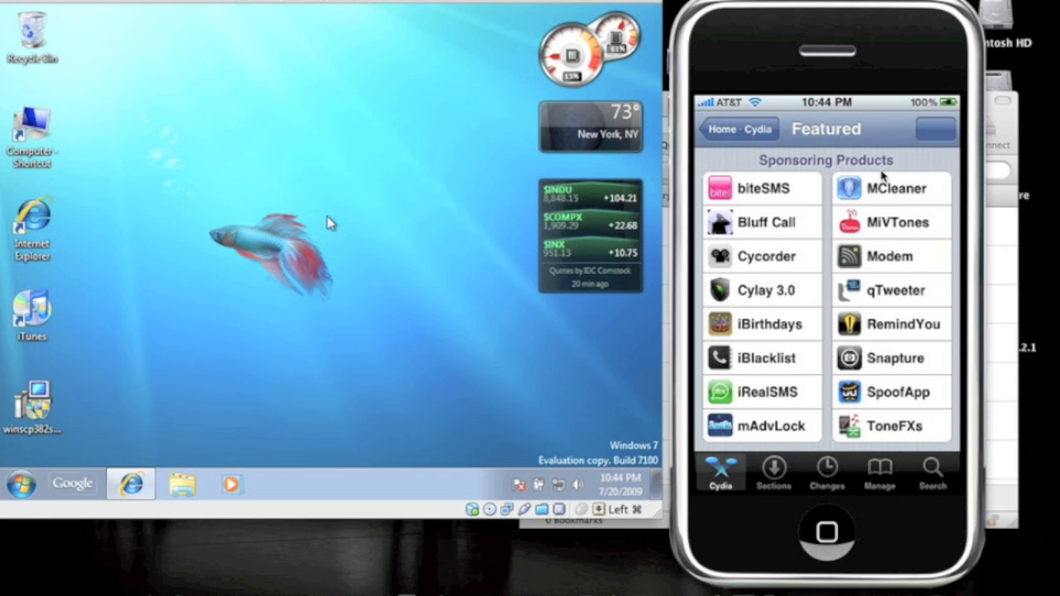
scroll(down, 3)
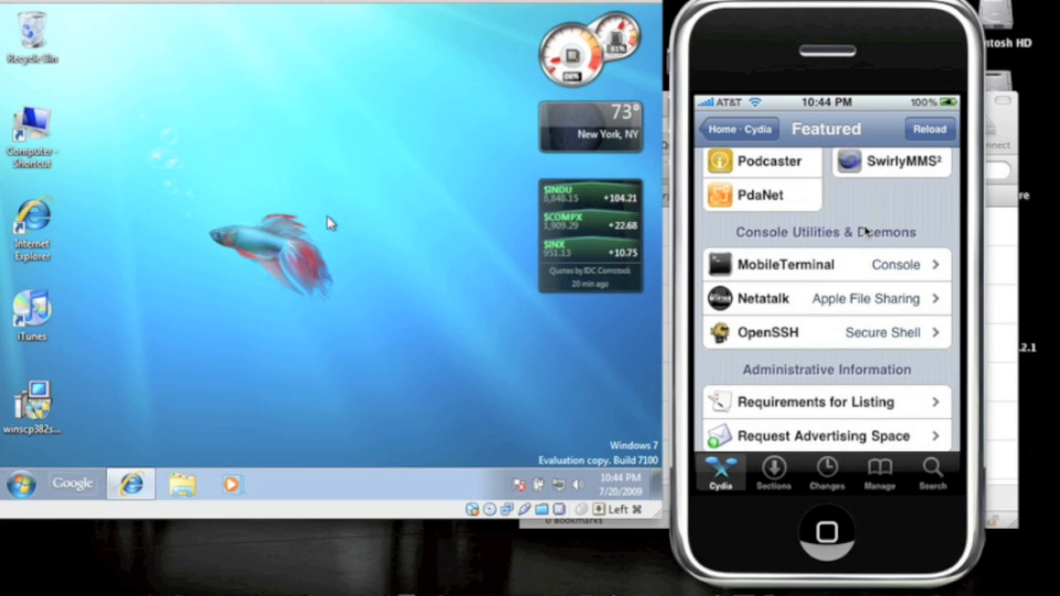
mouse_move(828, 341)
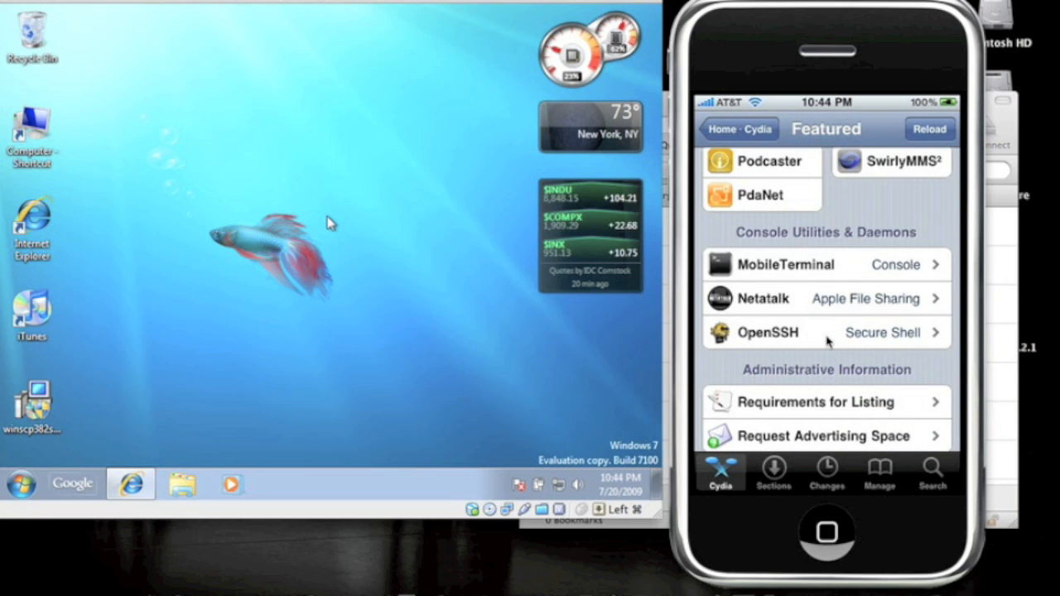
click(825, 331)
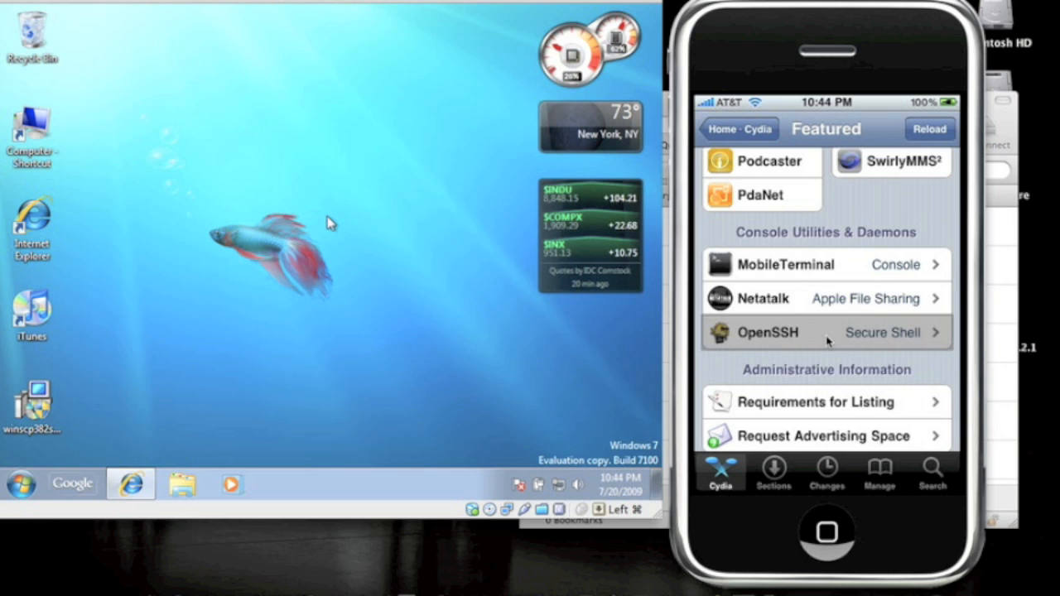
click(825, 331)
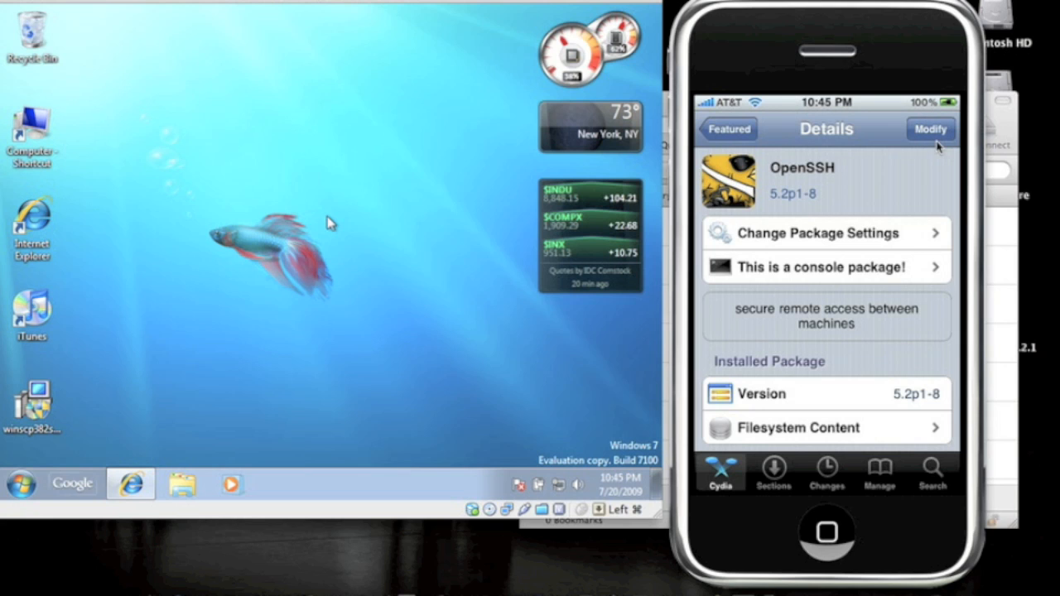
click(931, 129)
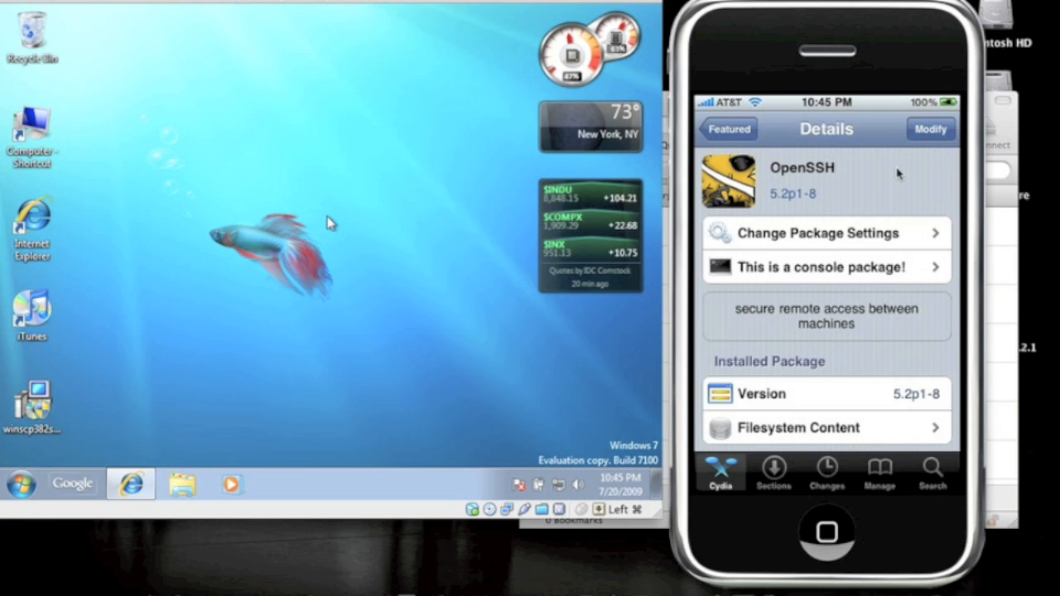
click(825, 533)
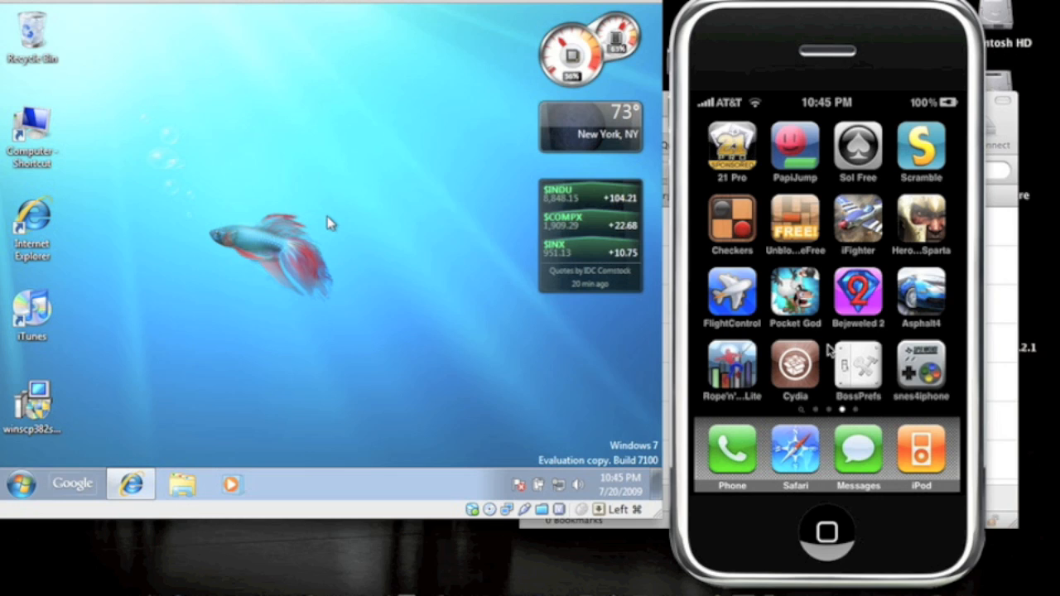
mouse_move(957, 323)
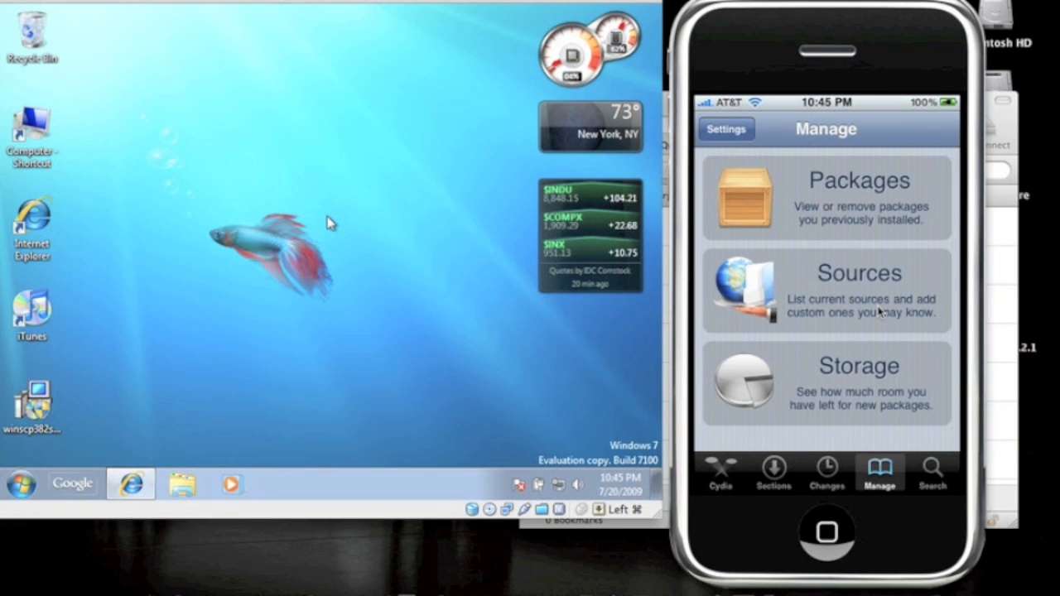
- Search Cydia for snes4iphone and view its package details
click(931, 472)
text(sn)
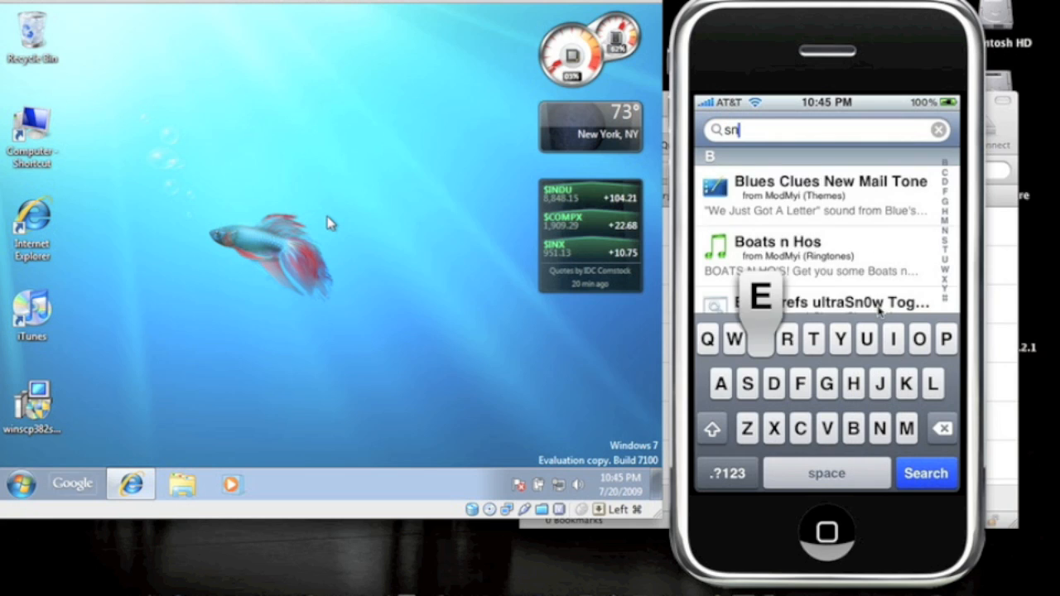
text(es)
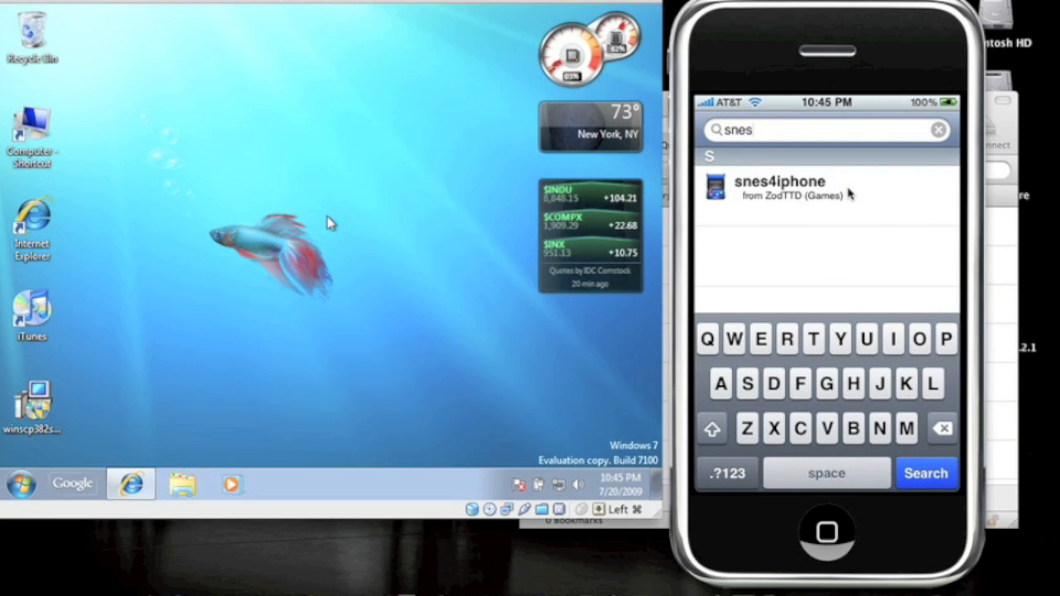
click(780, 188)
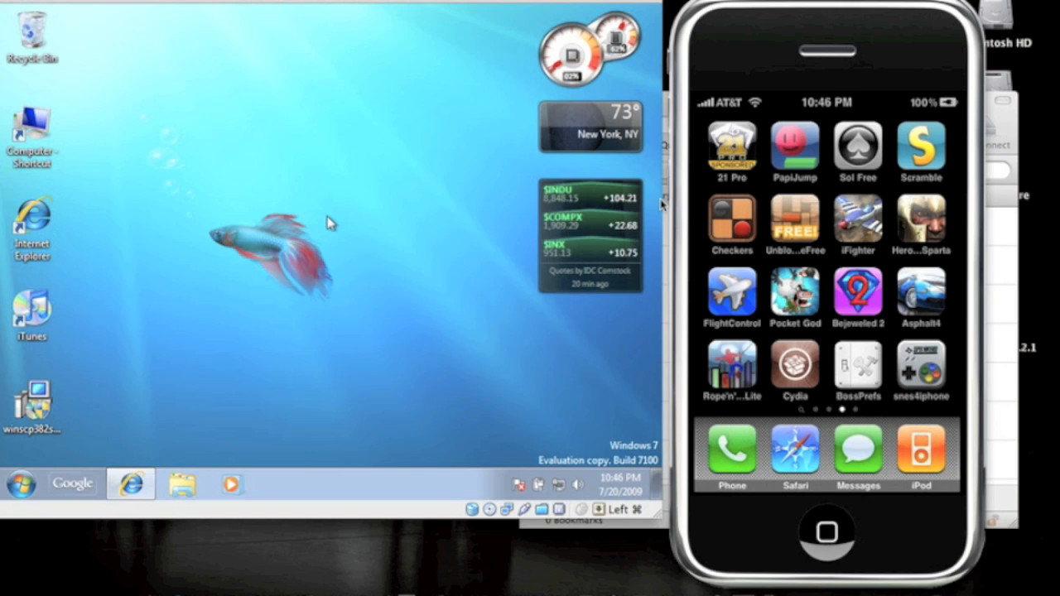
mouse_move(681, 311)
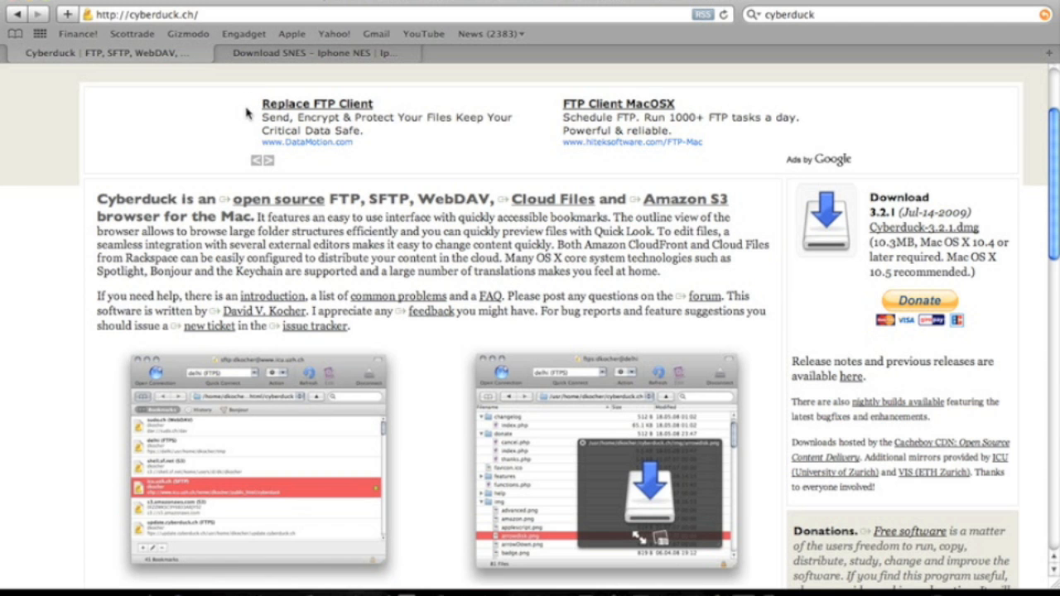
mouse_move(557, 158)
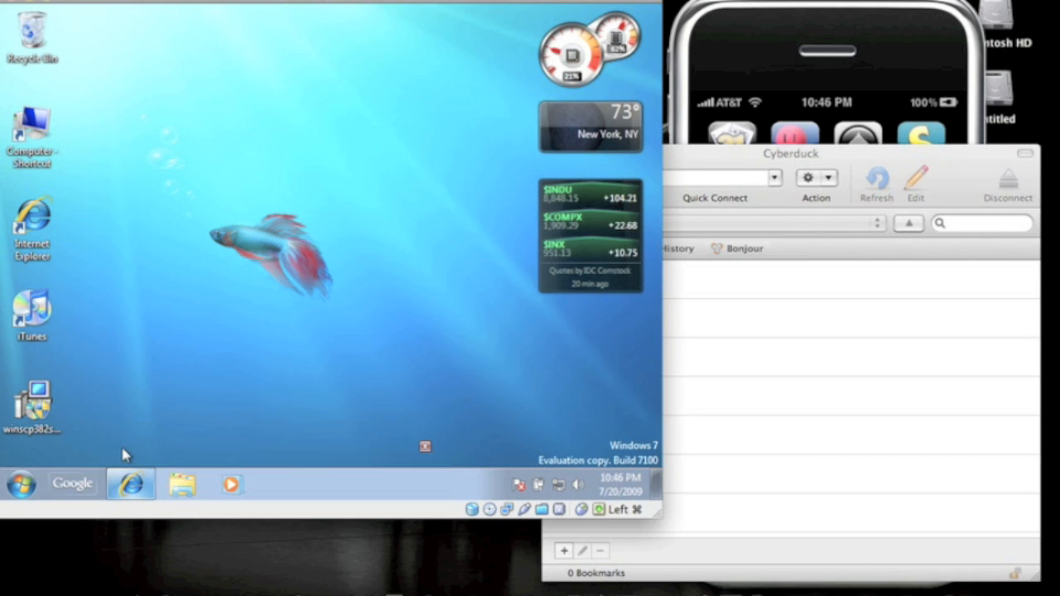
- Run the downloaded winscp382setup.exe and allow it through the UAC prompt
click(129, 483)
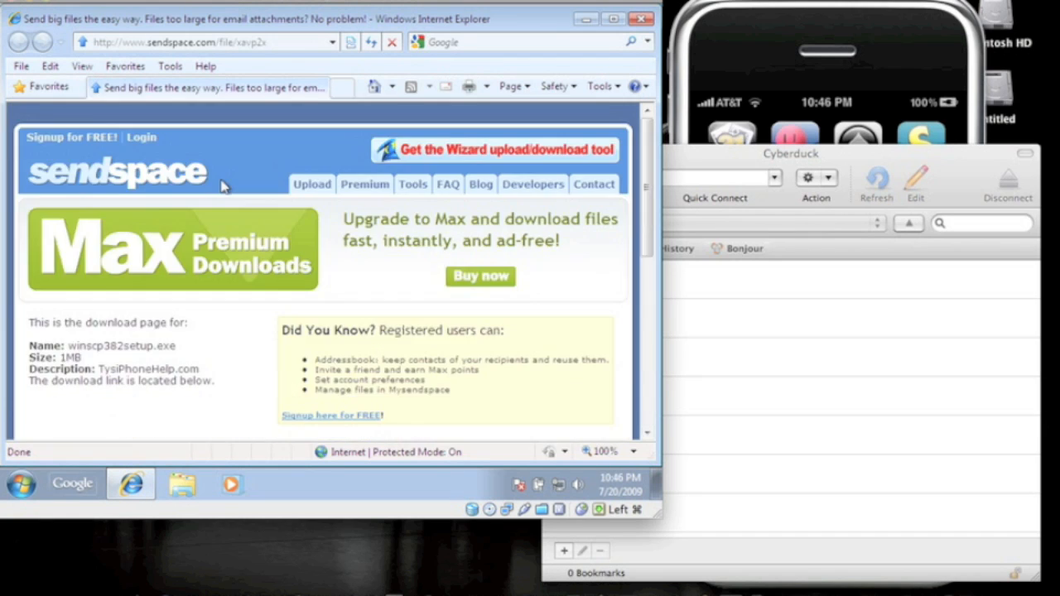
scroll(down, 3)
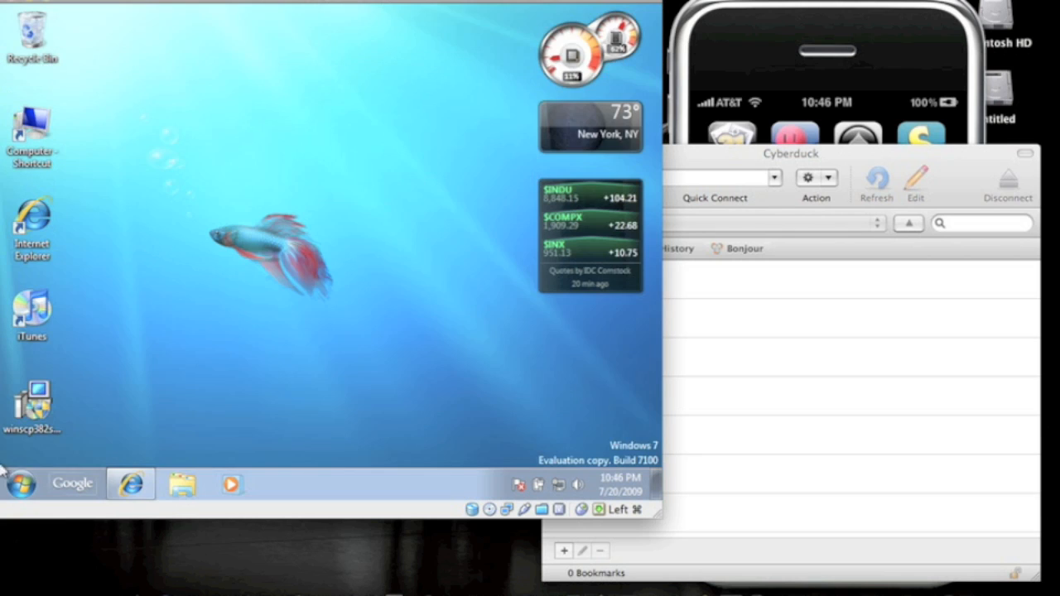
click(34, 405)
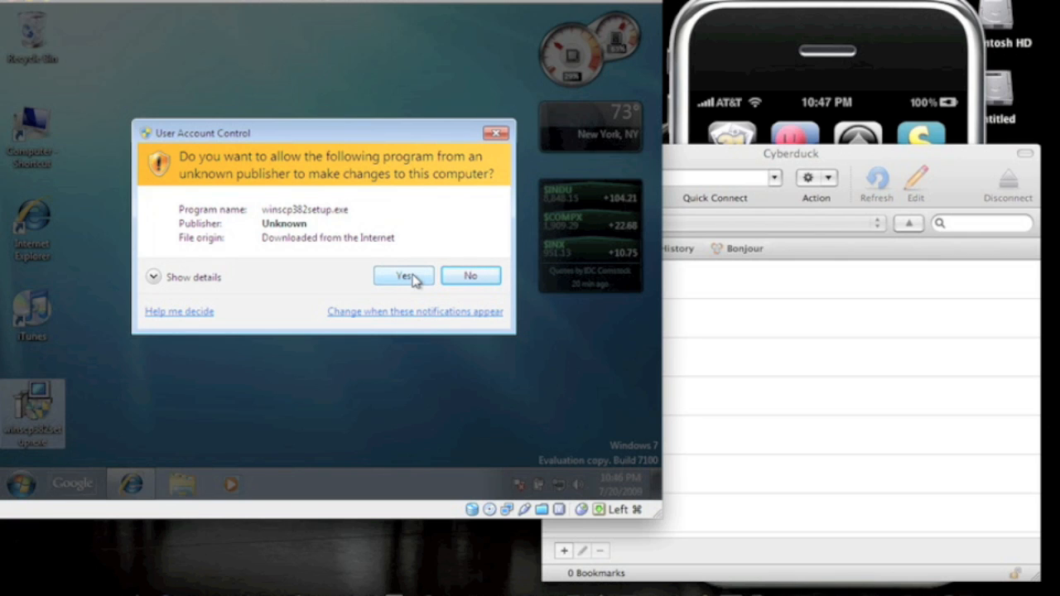
click(404, 275)
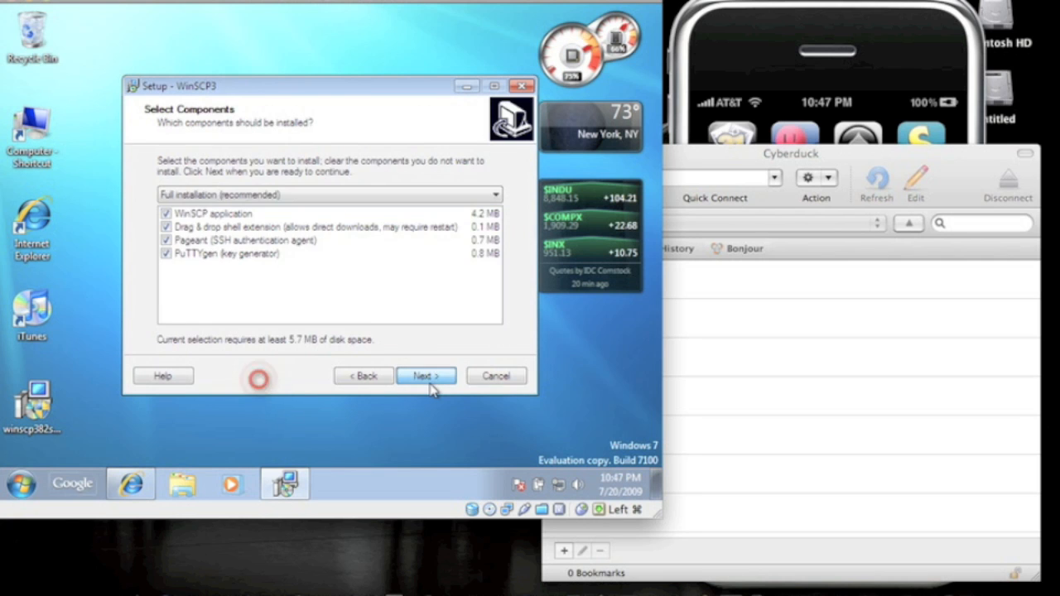
- Accept the recommended components and finish setup with Launch WinSCP checked
click(426, 374)
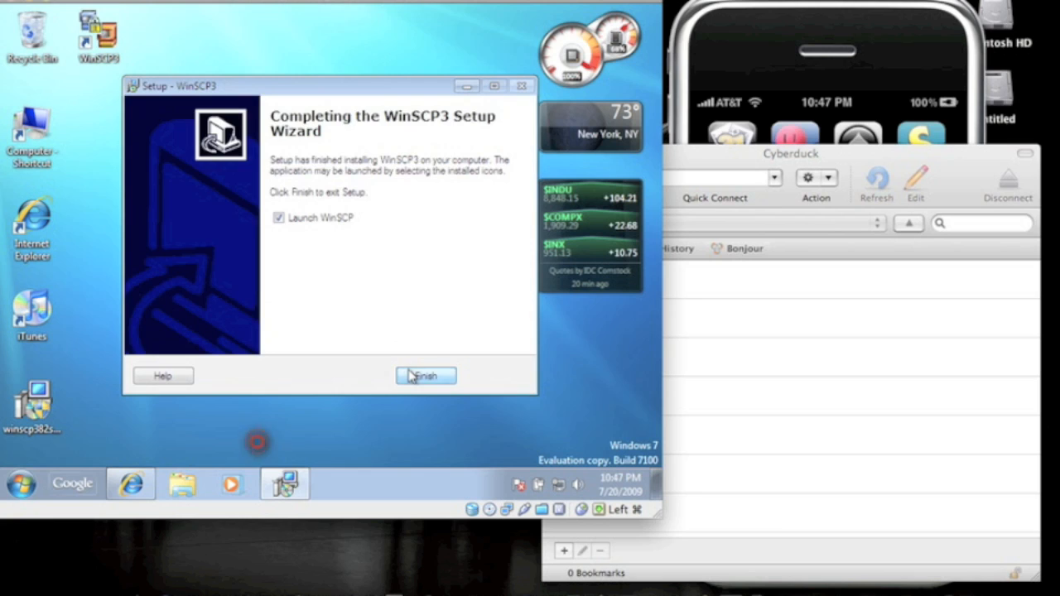
click(426, 374)
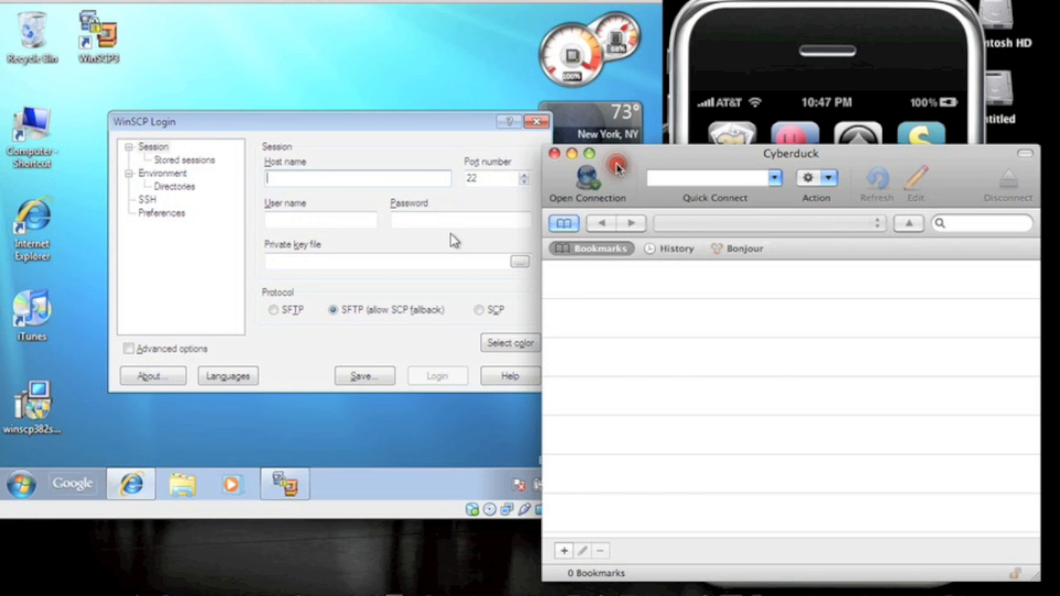
mouse_move(644, 162)
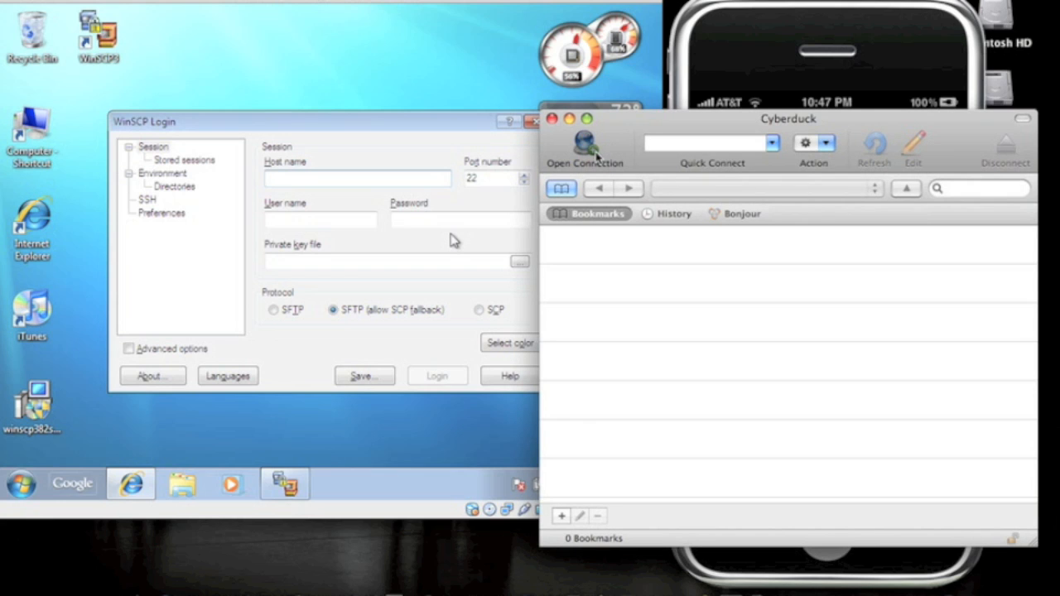
- Start a new connection and choose SFTP (SSH File Transfer Protocol) as its protocol
click(584, 146)
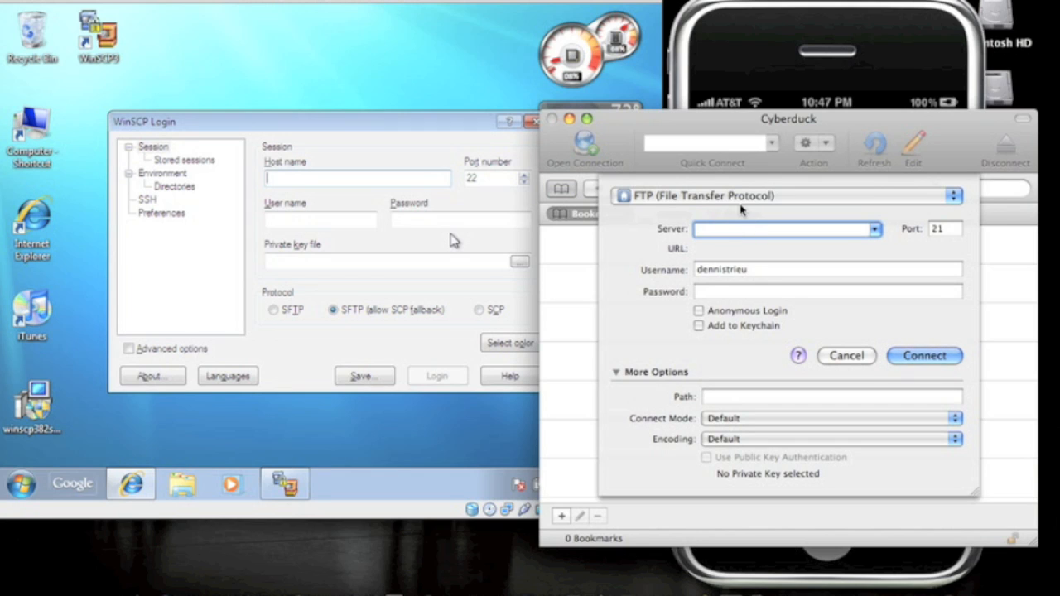
click(785, 195)
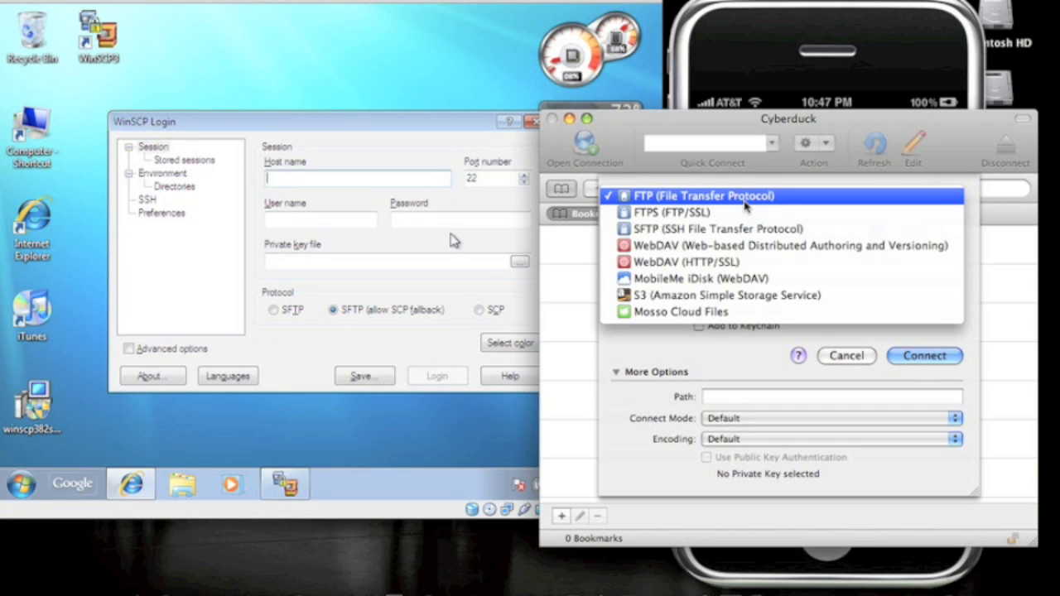
click(702, 195)
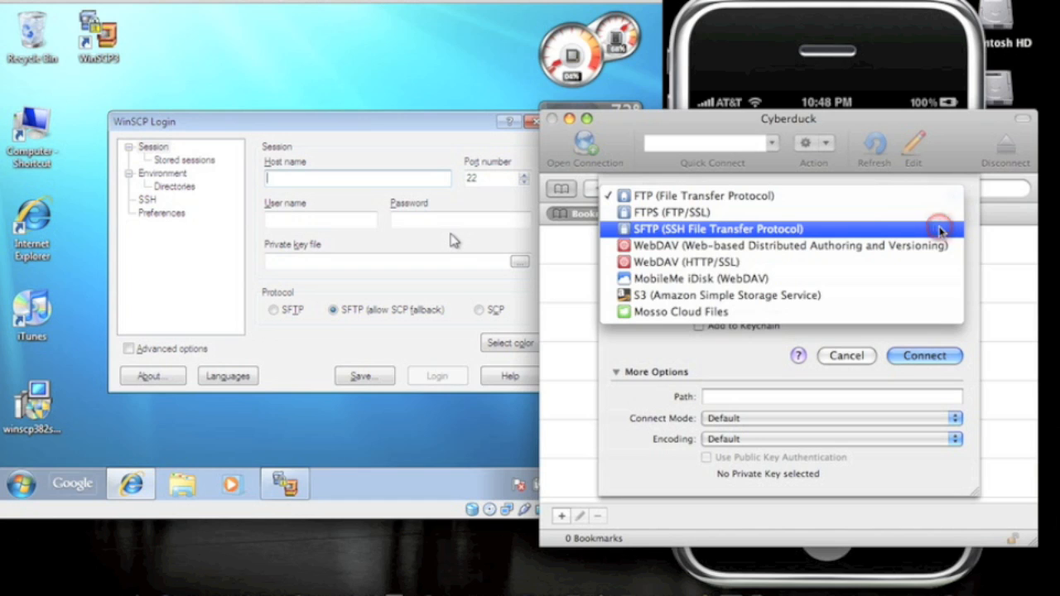
click(710, 229)
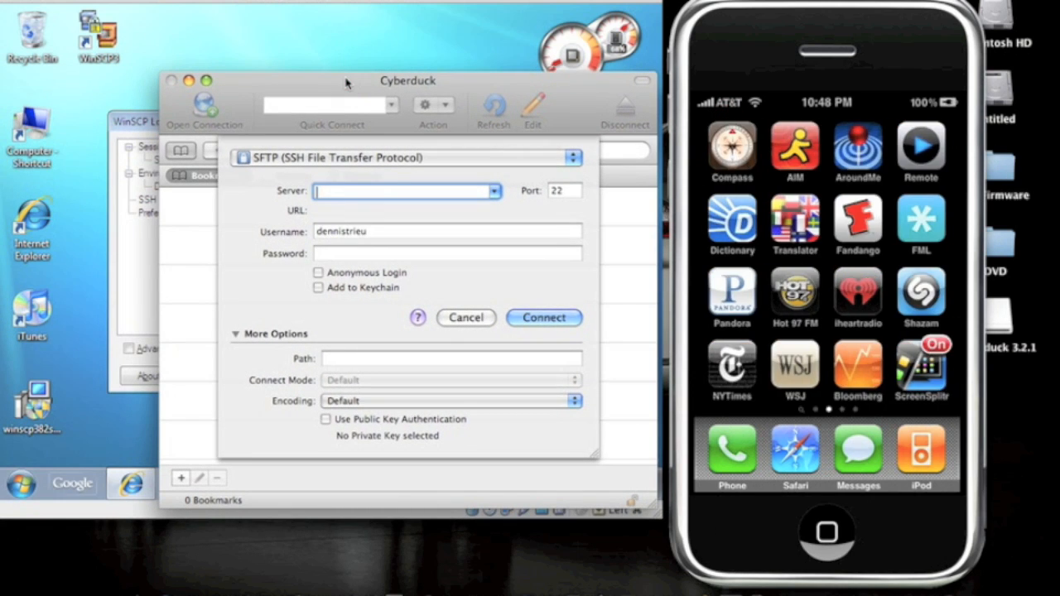
- View the joined Wi‑Fi network's details showing IP address 192.168.0.188, ready to enter as the server
scroll(left, 3)
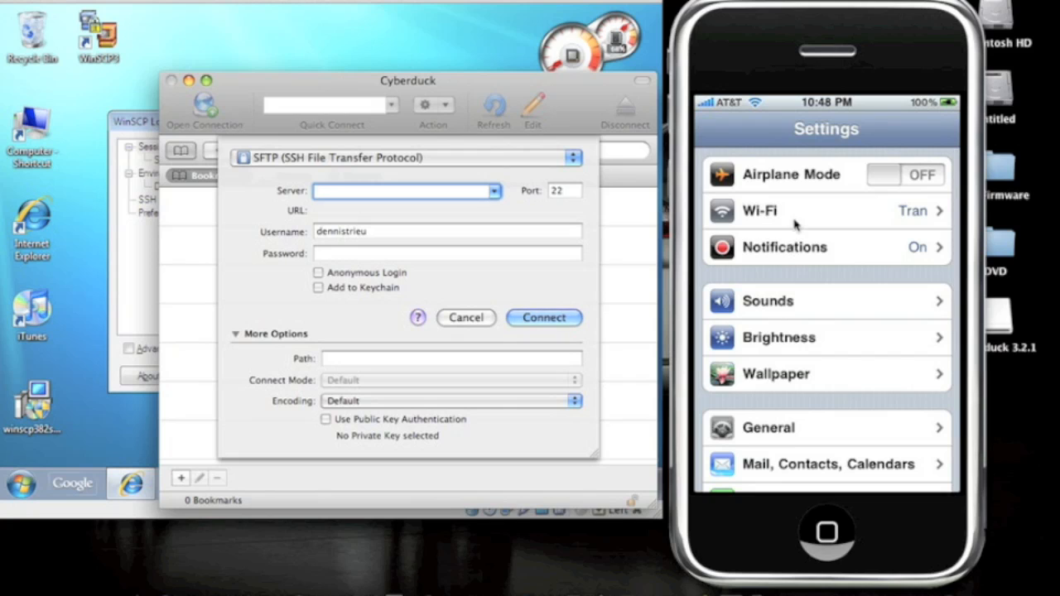
click(810, 211)
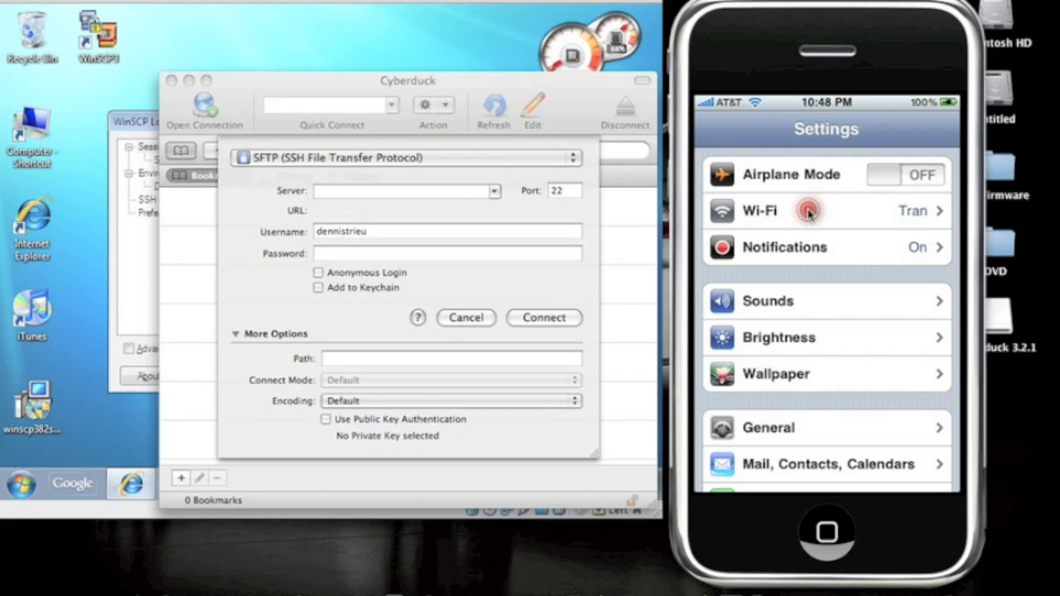
click(810, 210)
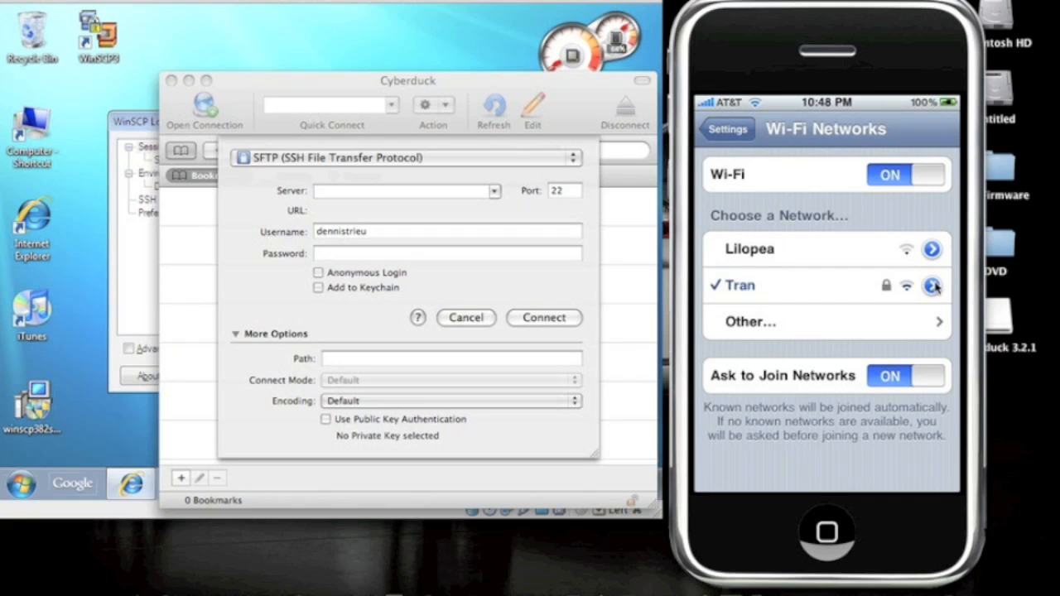
click(933, 285)
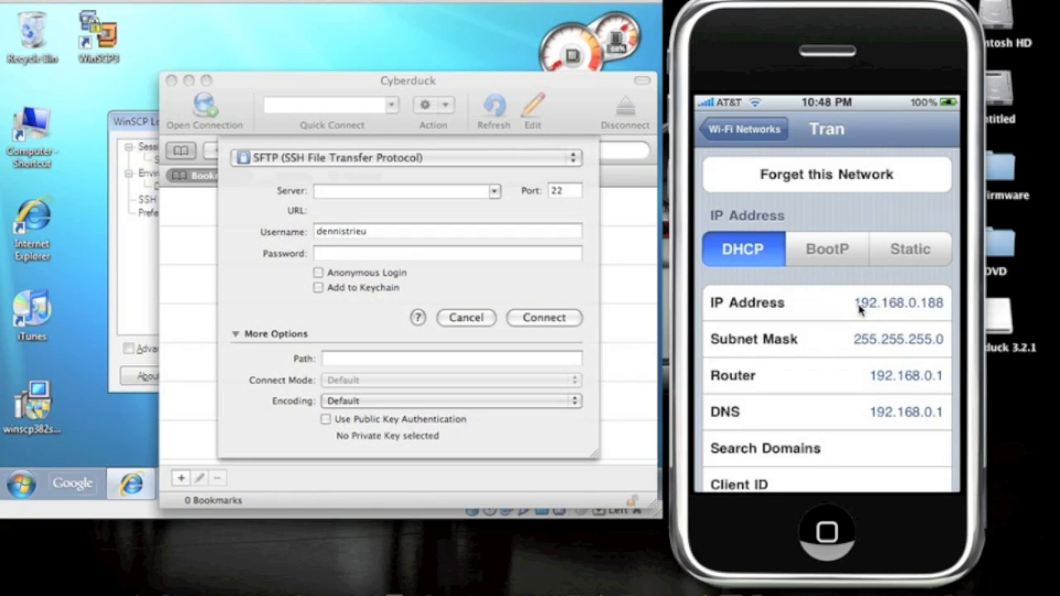
mouse_move(894, 305)
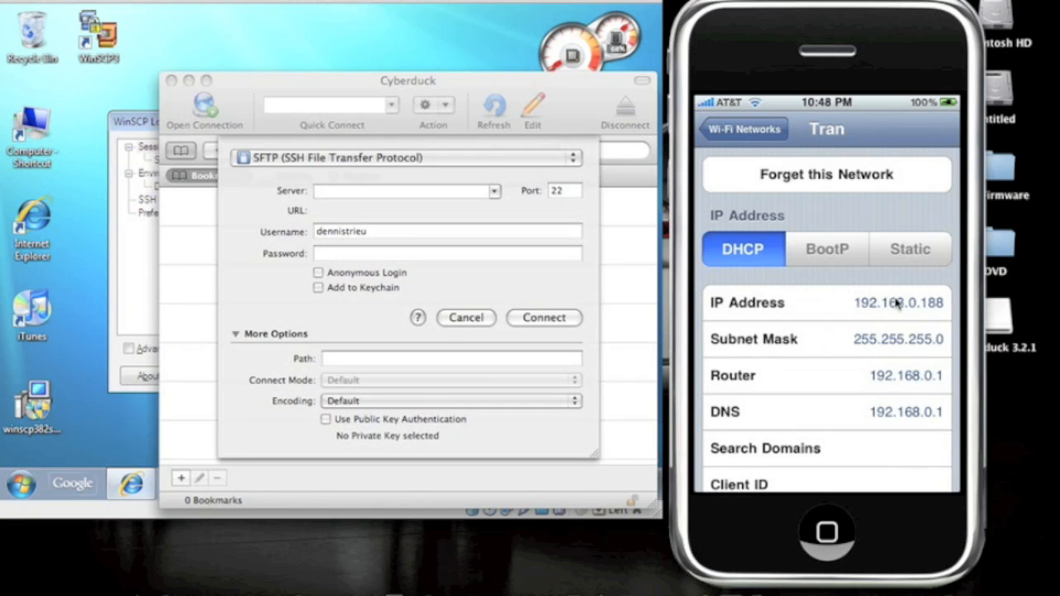
click(406, 190)
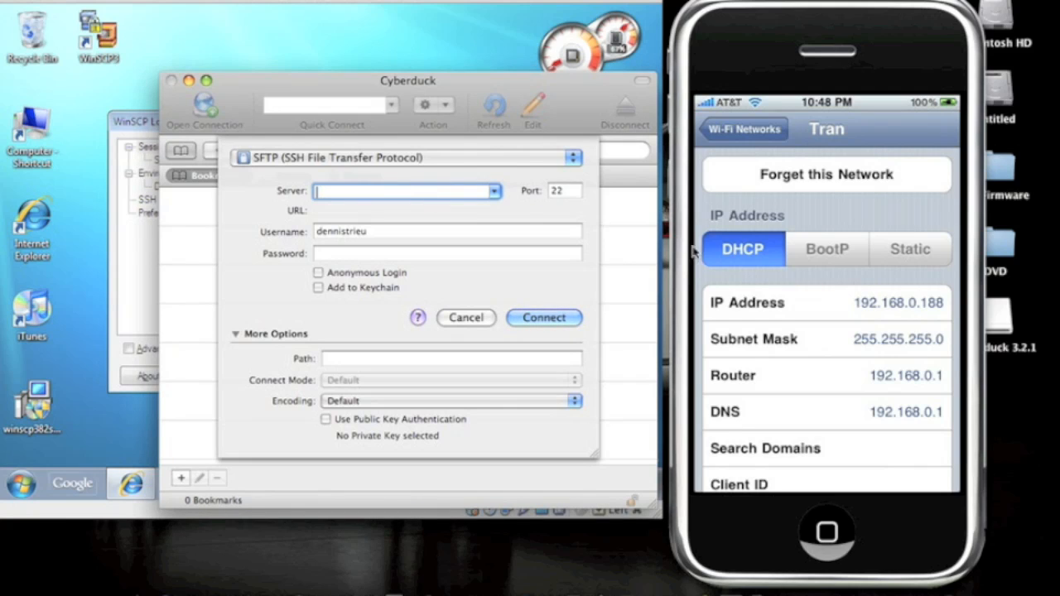
mouse_move(726, 304)
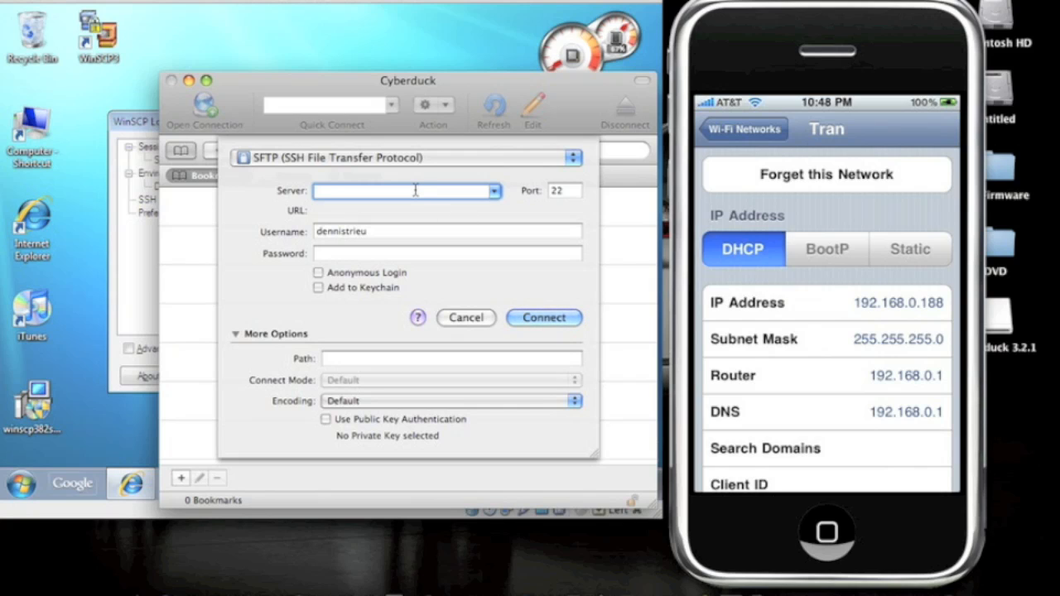
- Connect over SFTP to 192.168.0.188 as user root with initial path /
text(192.168.0.188)
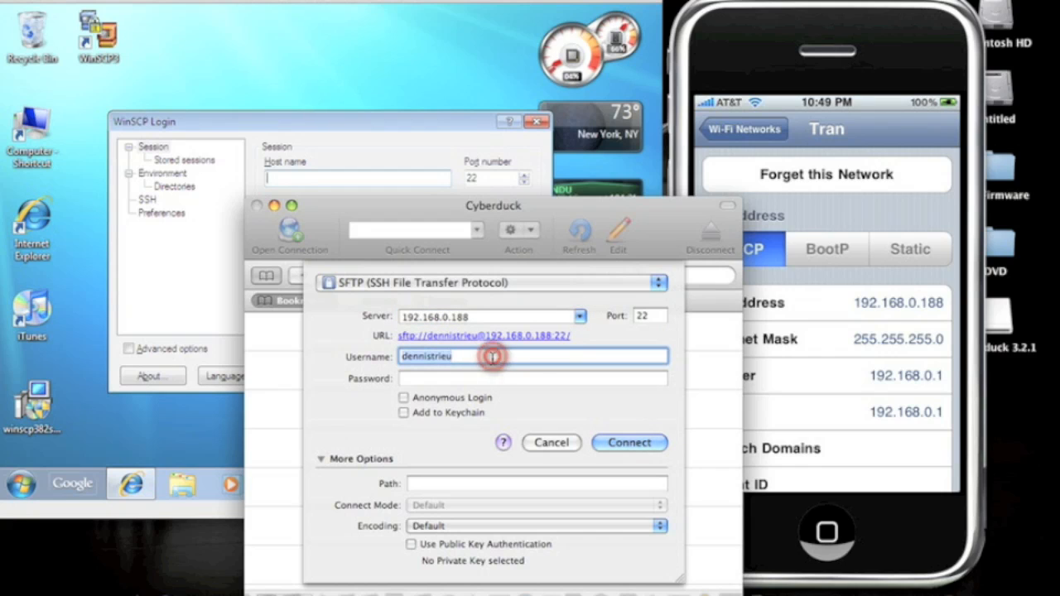
text(root)
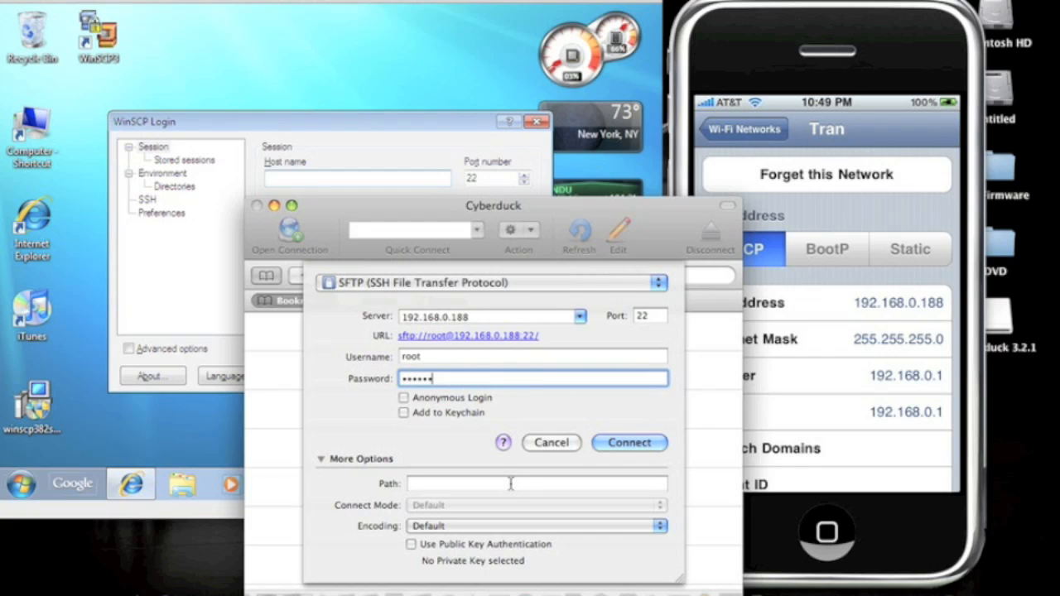
click(537, 483)
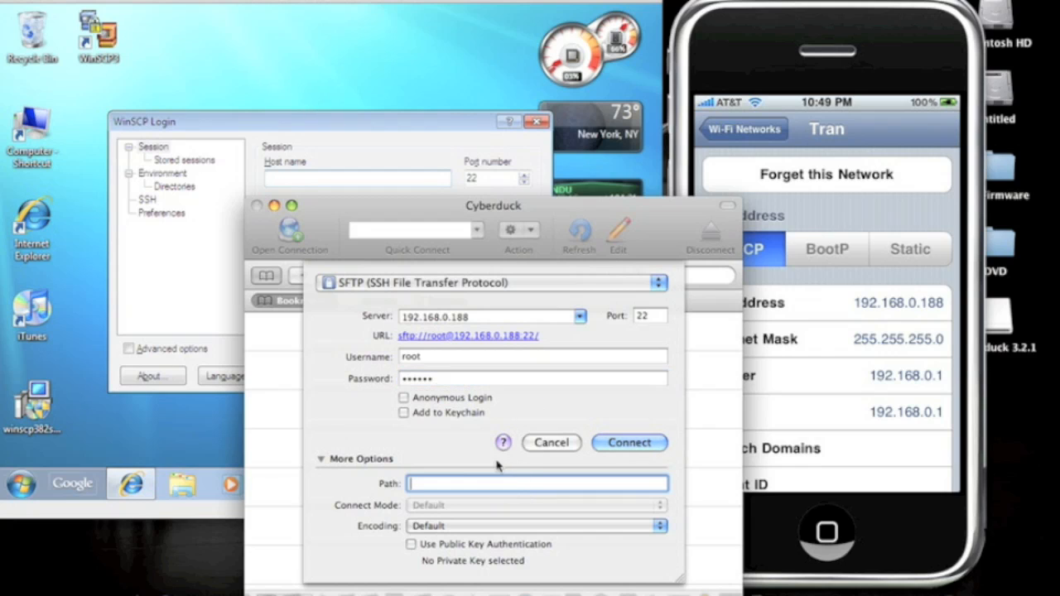
click(324, 459)
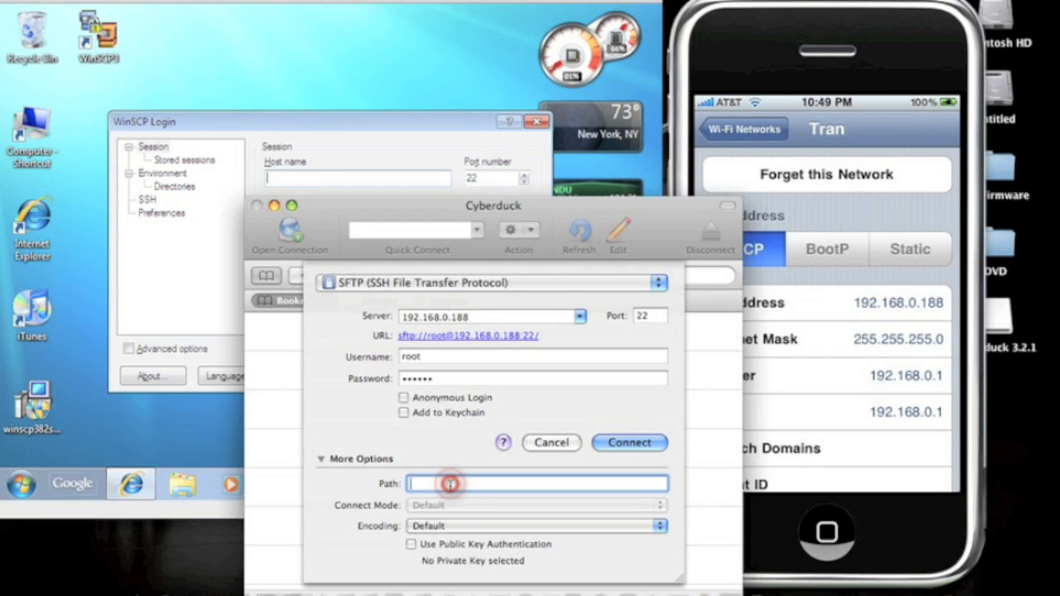
text(/)
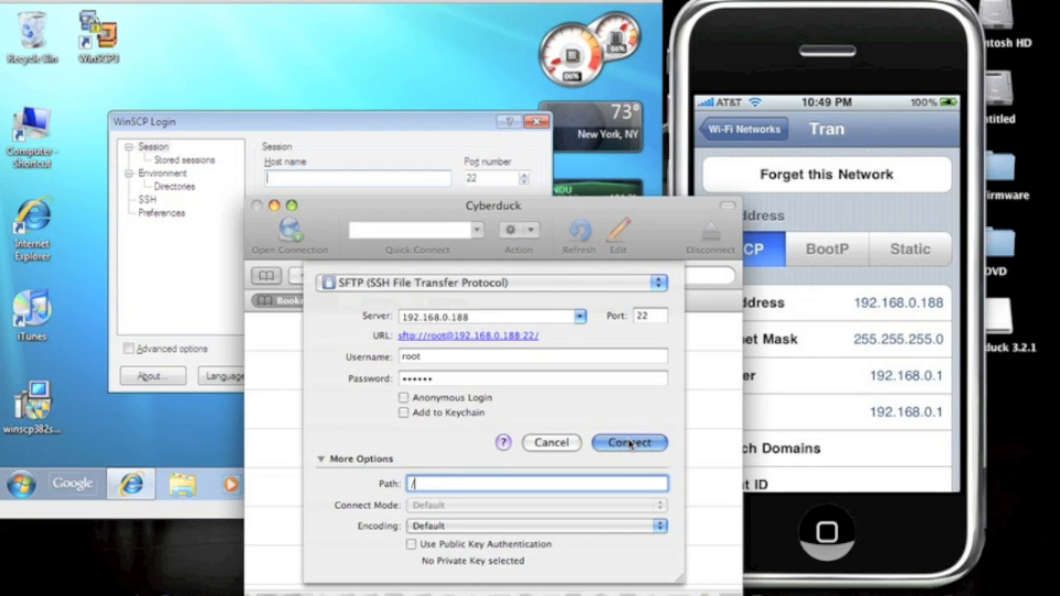
click(629, 442)
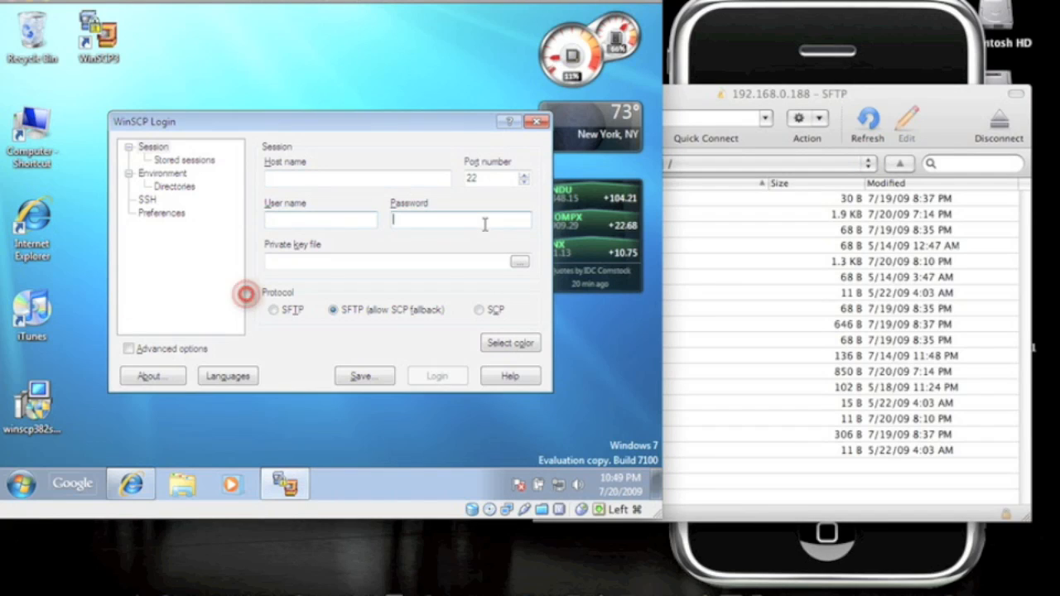
mouse_move(417, 263)
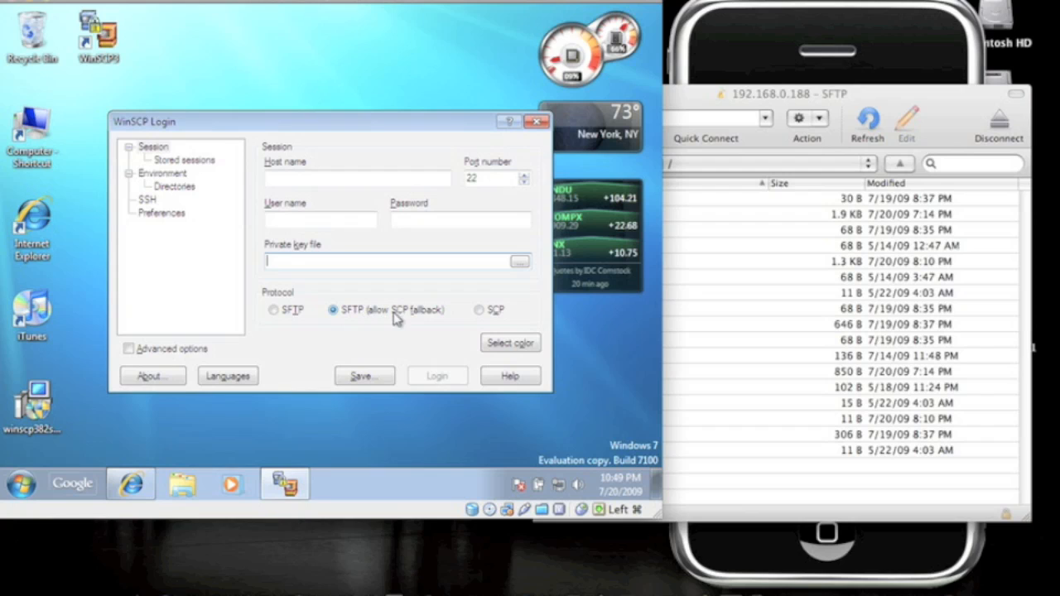
mouse_move(345, 371)
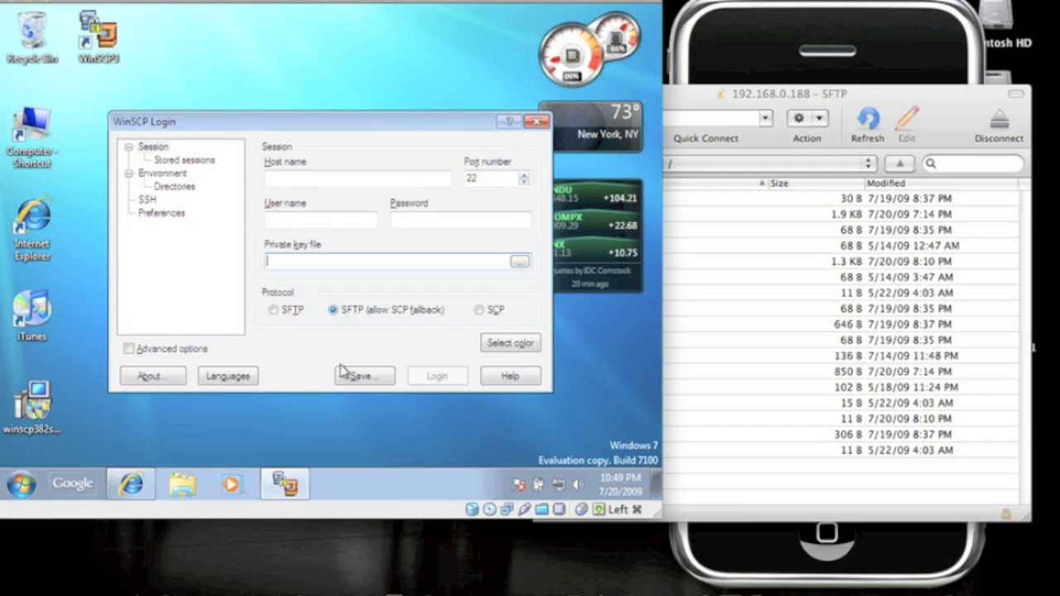
mouse_move(305, 328)
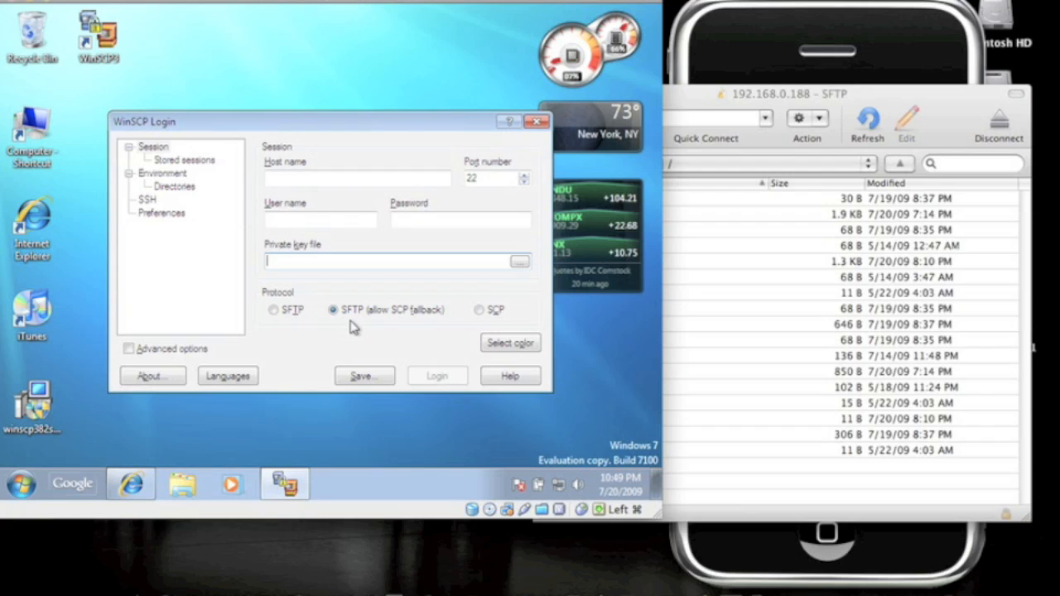
mouse_move(384, 328)
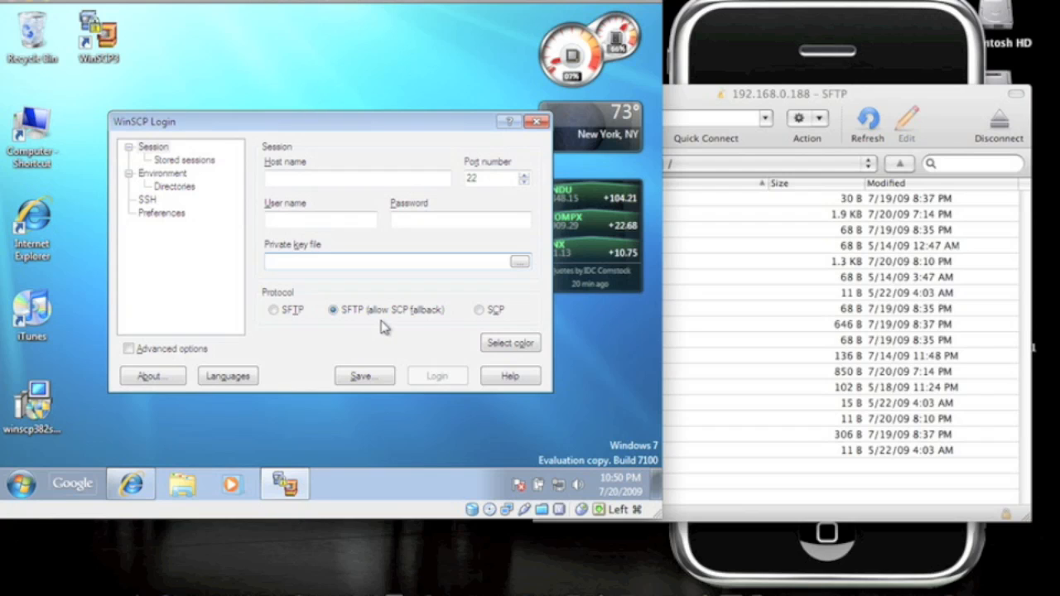
mouse_move(401, 205)
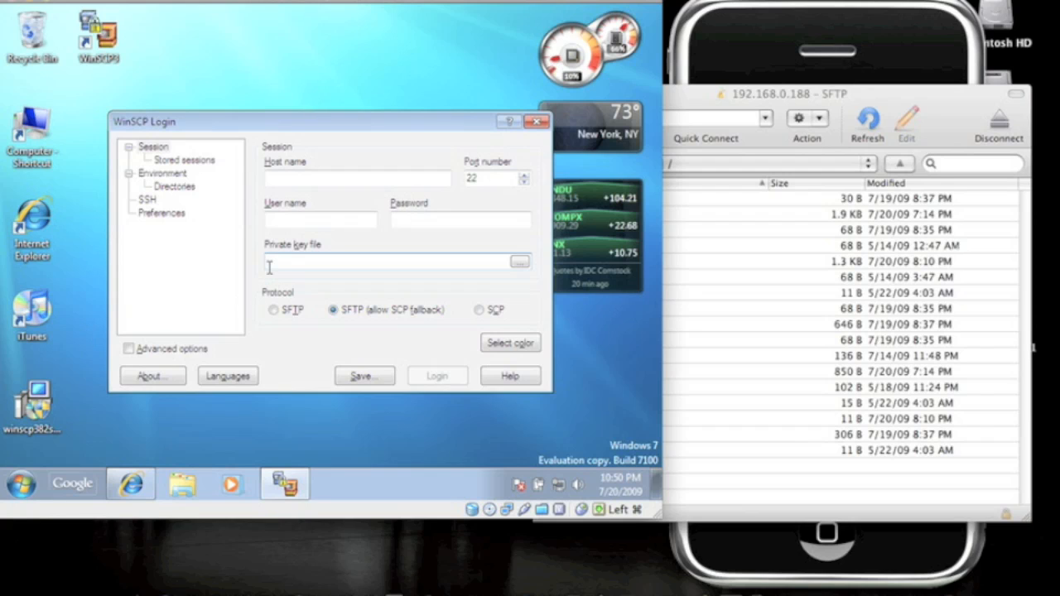
mouse_move(487, 117)
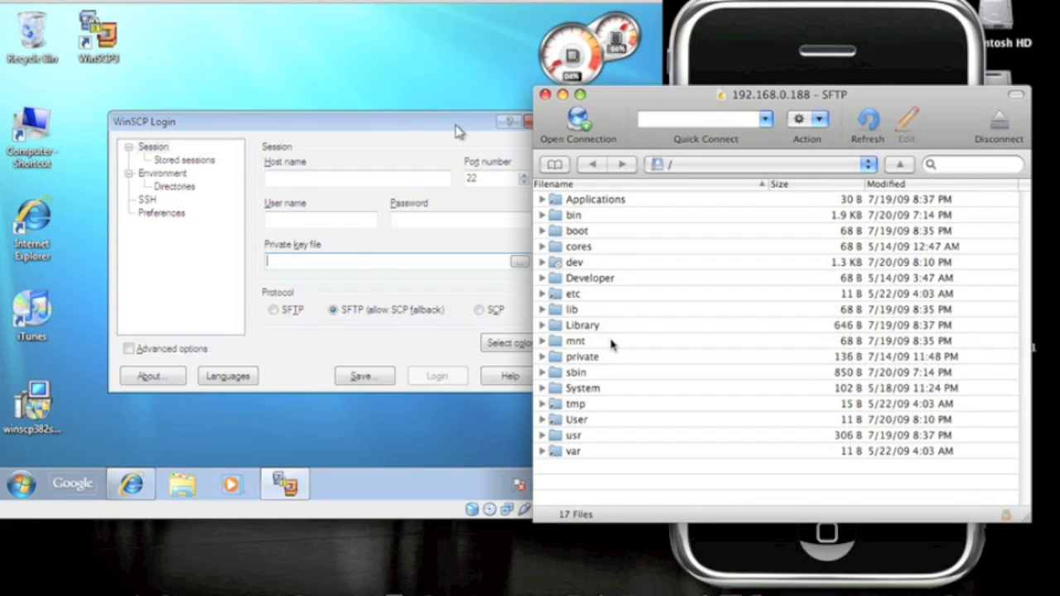
- Navigate on the phone into /var/mobile/Media
click(573, 450)
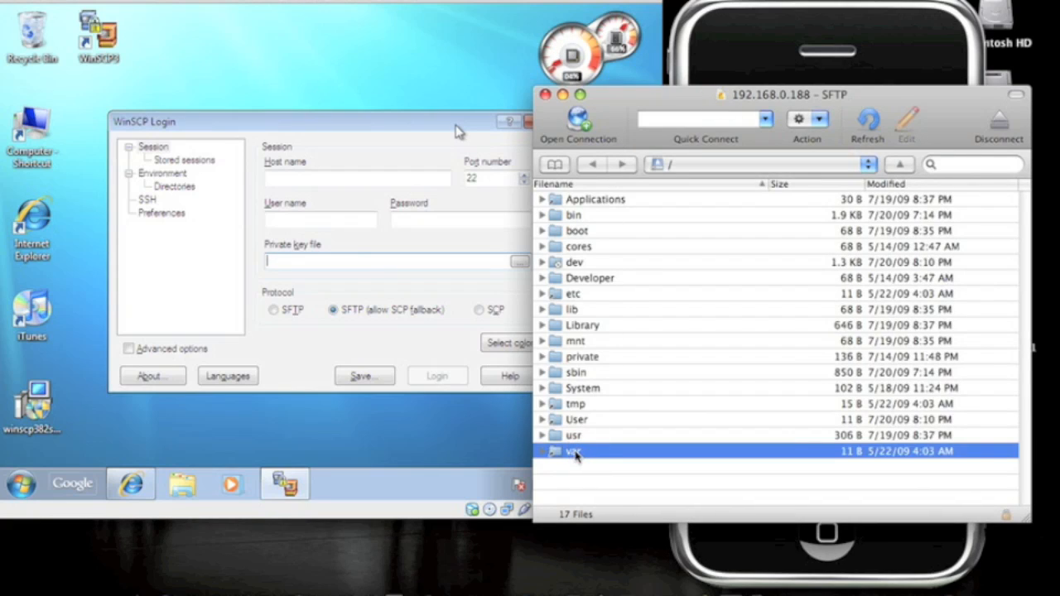
double_click(573, 451)
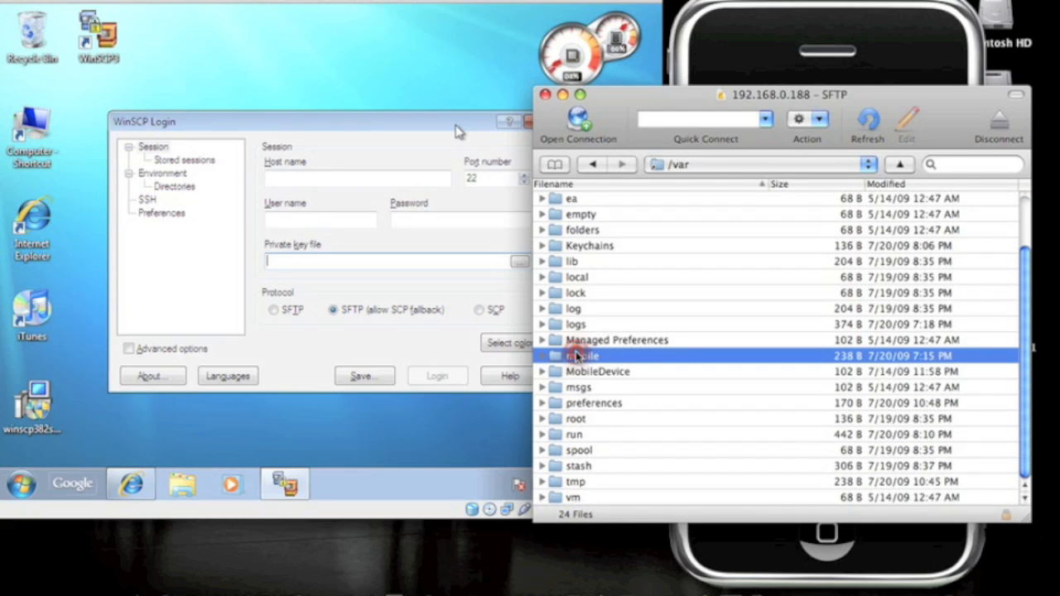
double_click(583, 354)
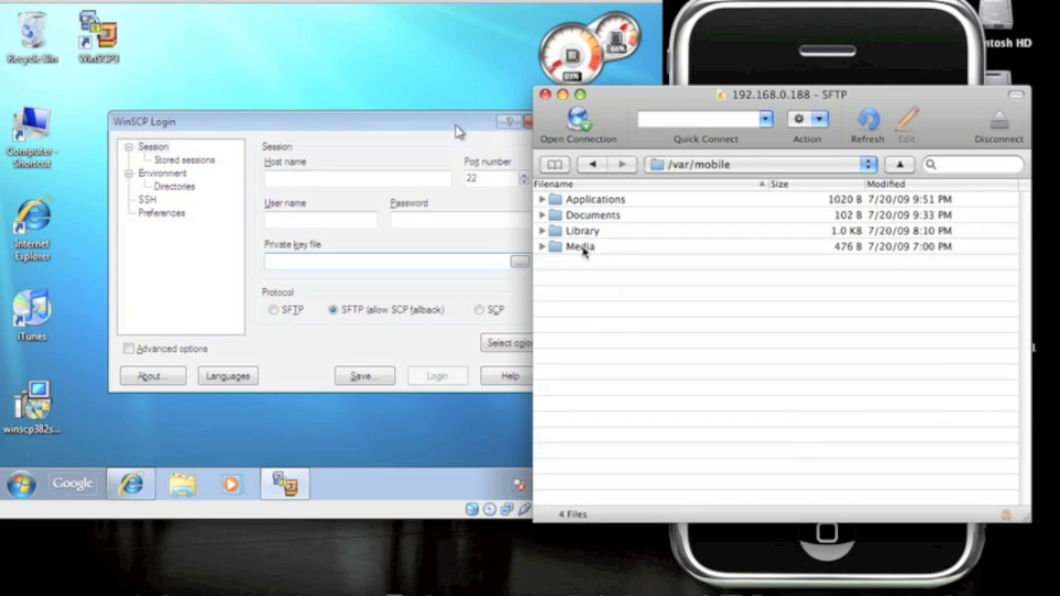
double_click(580, 245)
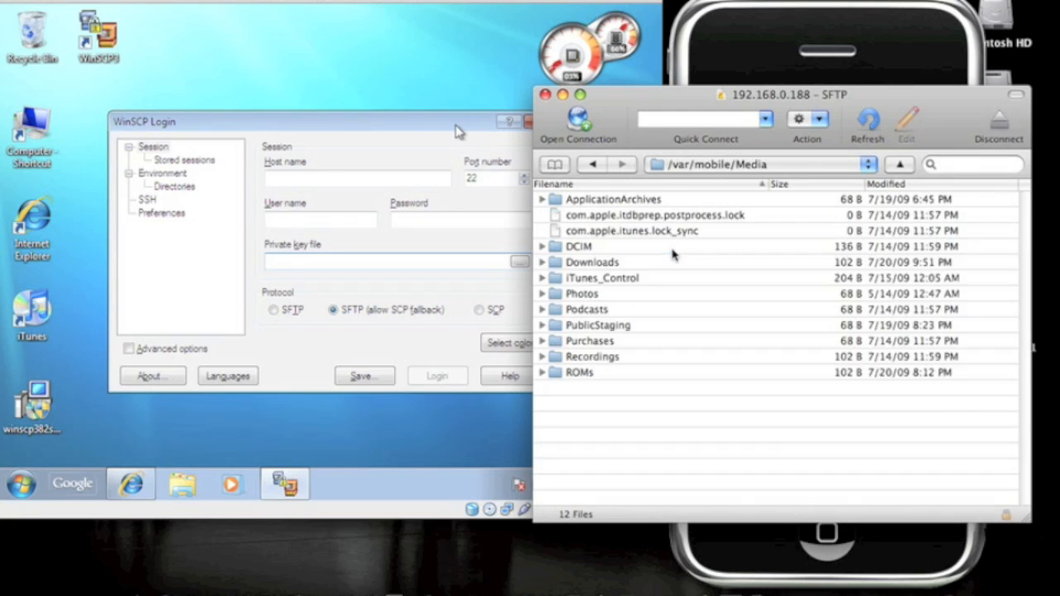
mouse_move(621, 404)
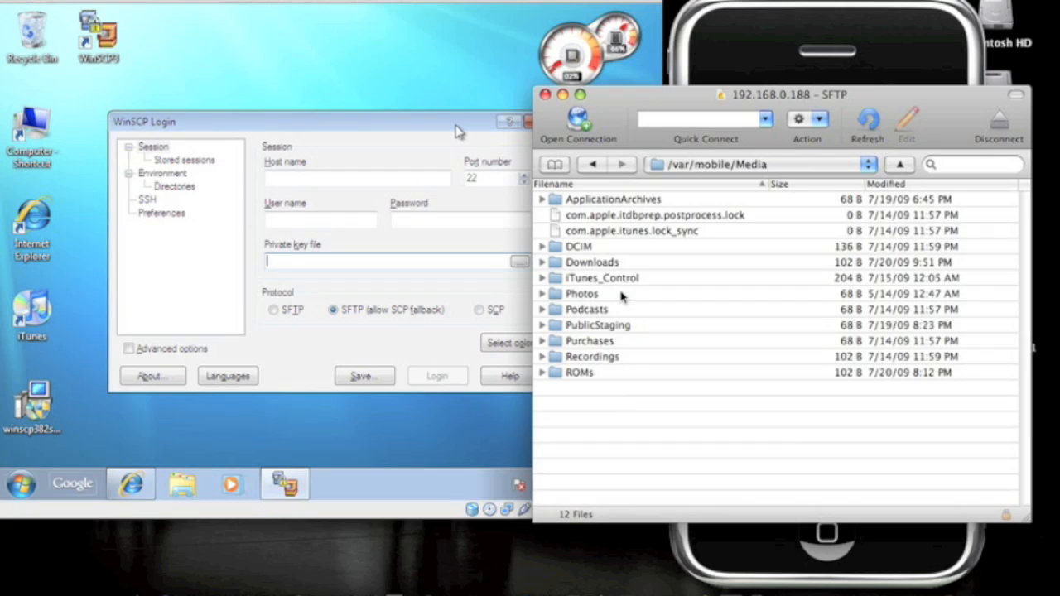
mouse_move(619, 323)
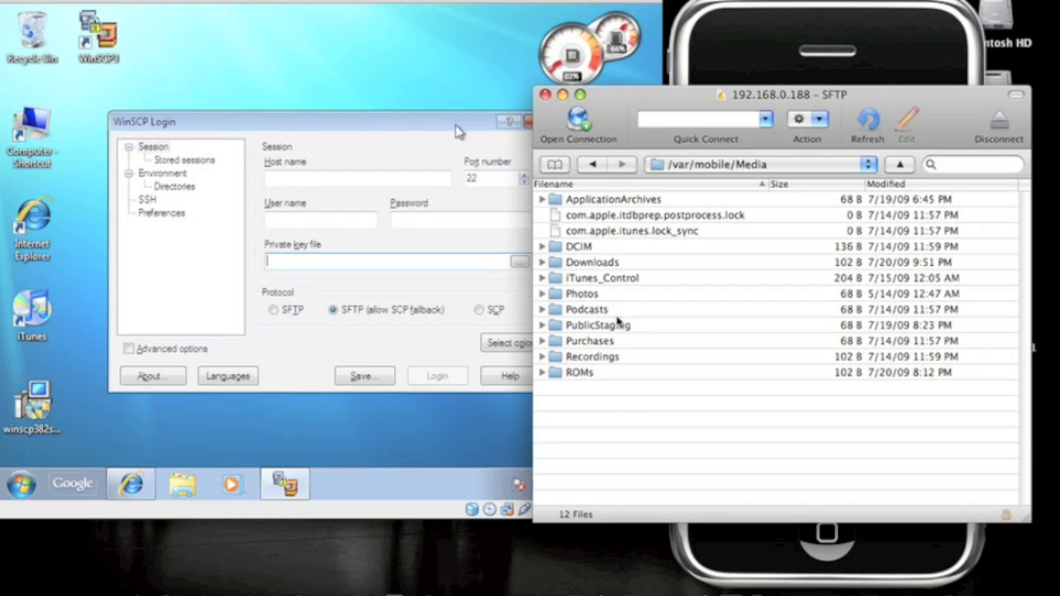
mouse_move(577, 377)
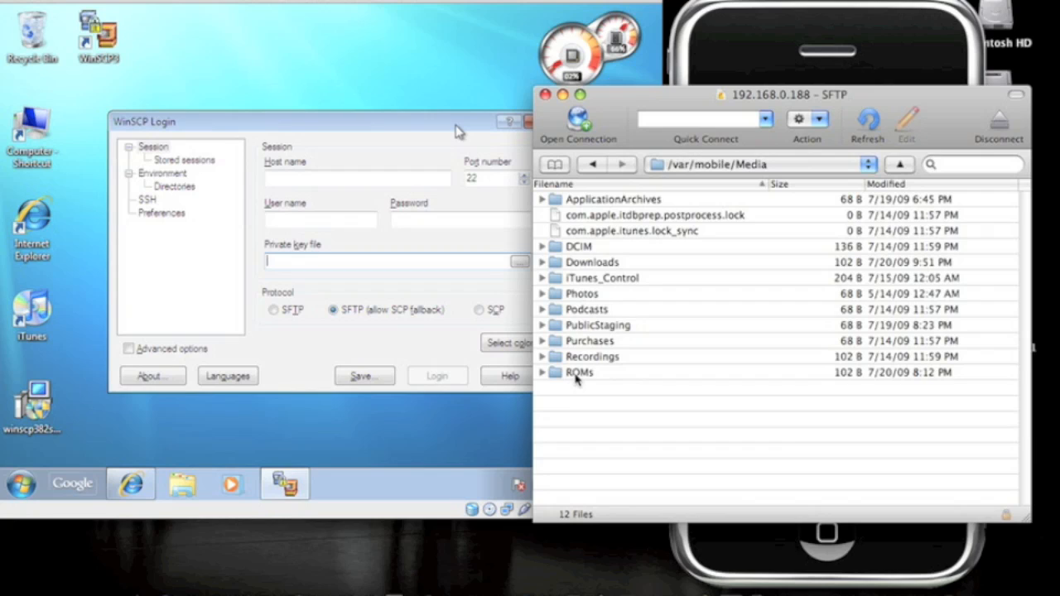
mouse_move(580, 371)
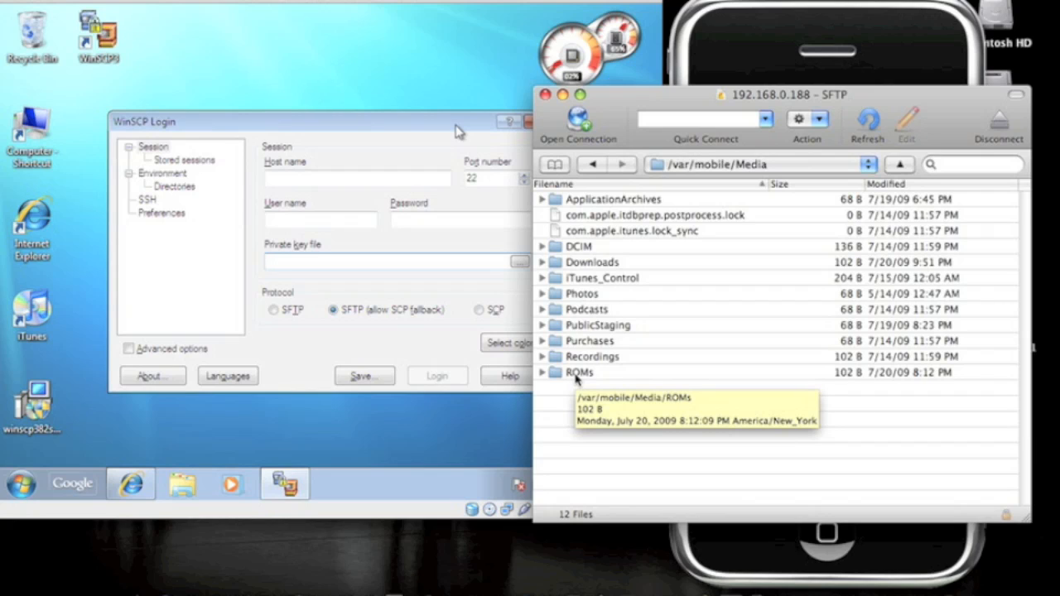
- Enter ROMs/SNES to list the existing .smc files, then switch to the web browser
double_click(576, 371)
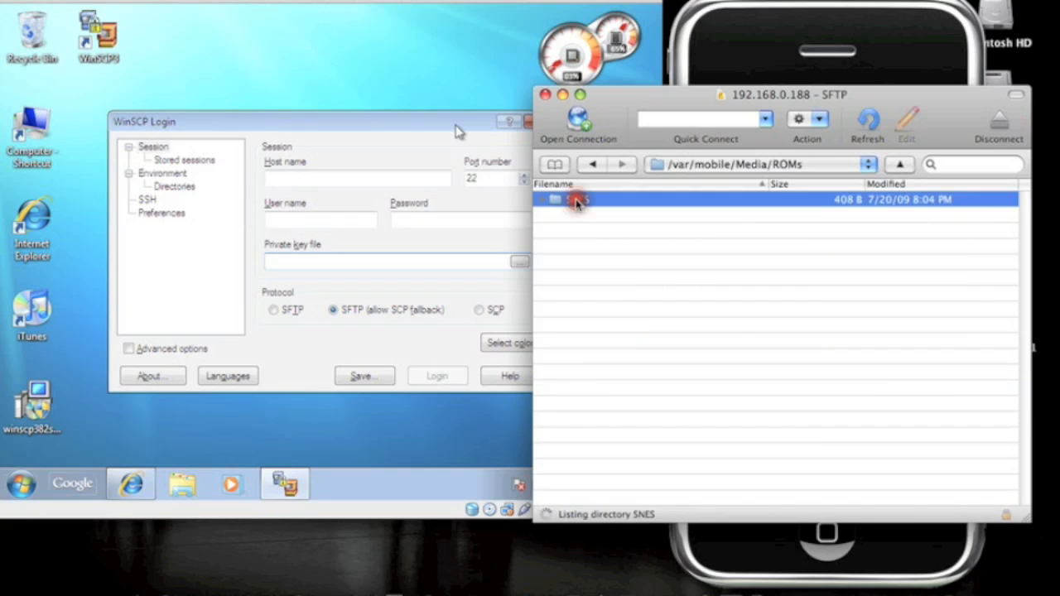
double_click(576, 199)
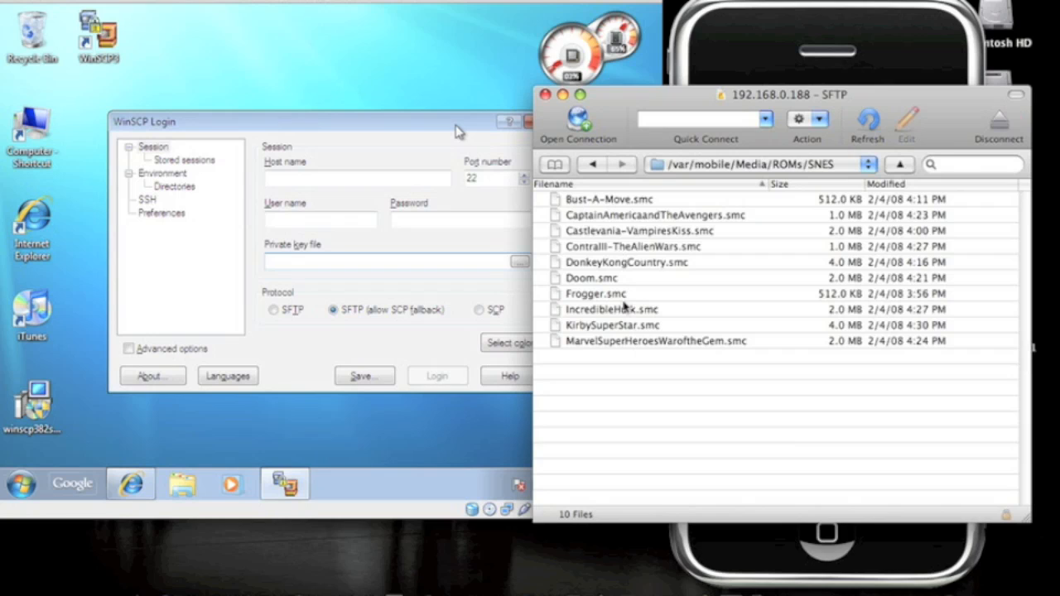
click(389, 262)
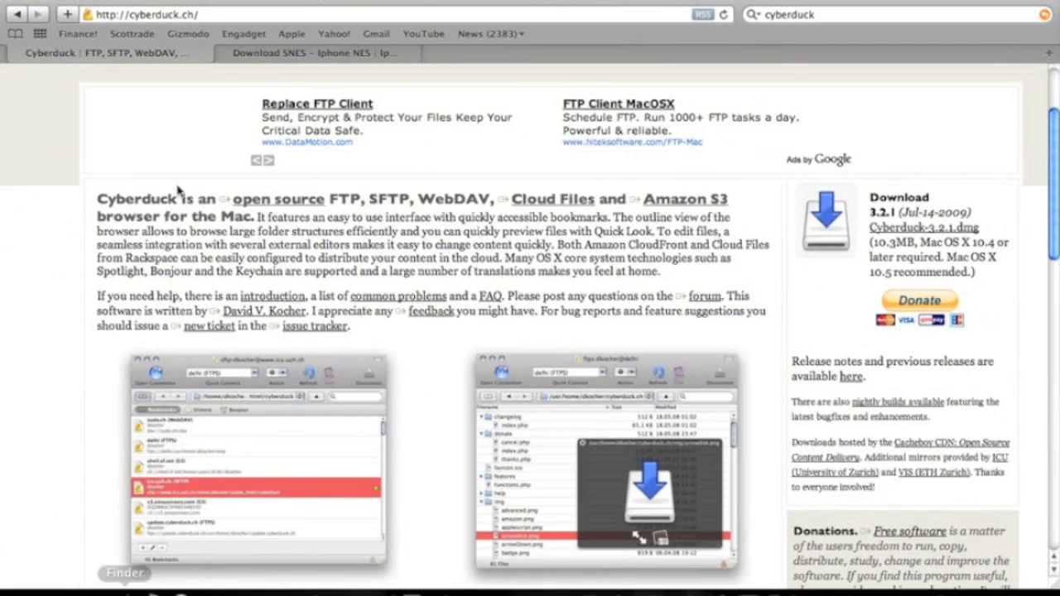
mouse_move(241, 34)
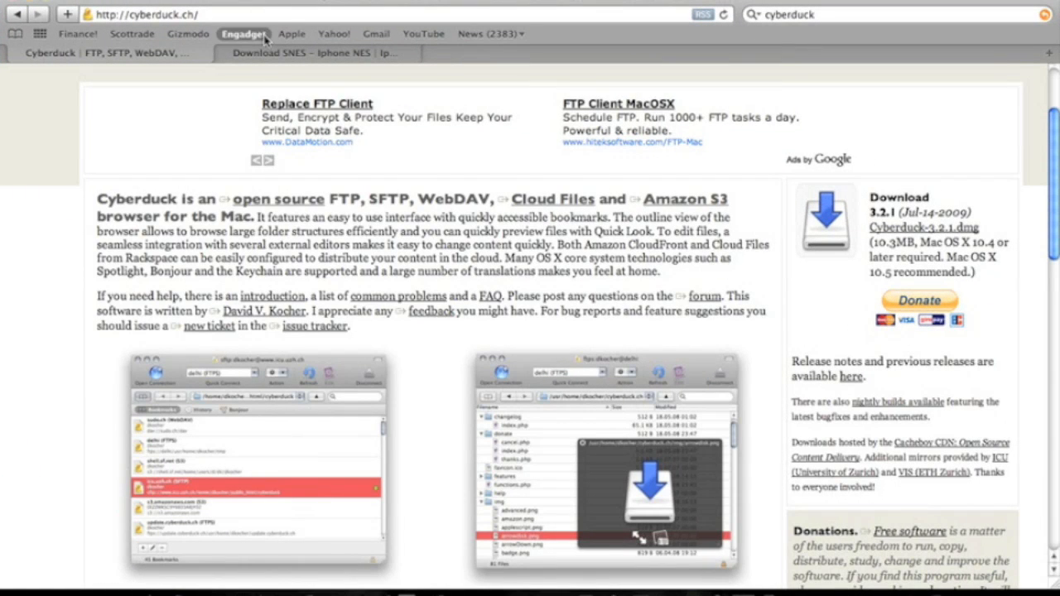
- Load the phoneroms.com SNES page from the bookmarks bar and scroll to the B section
click(311, 53)
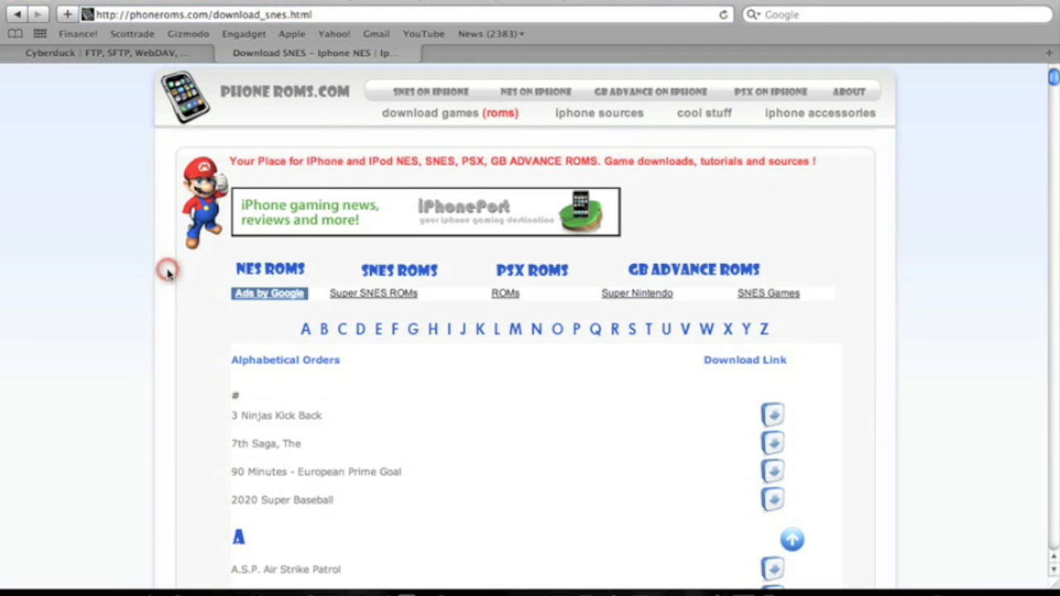
scroll(down, 3)
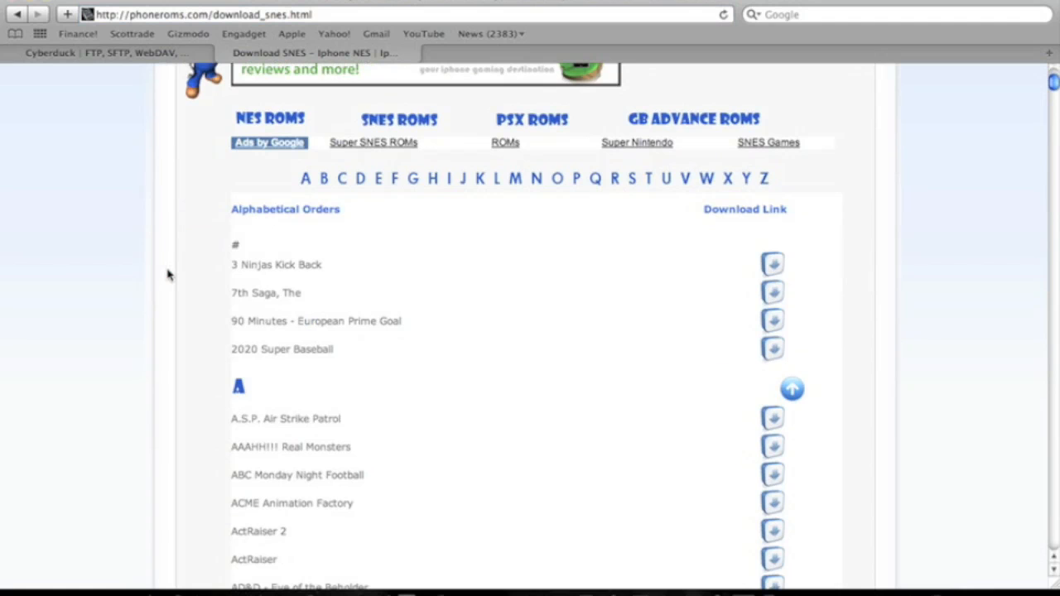
scroll(down, 3)
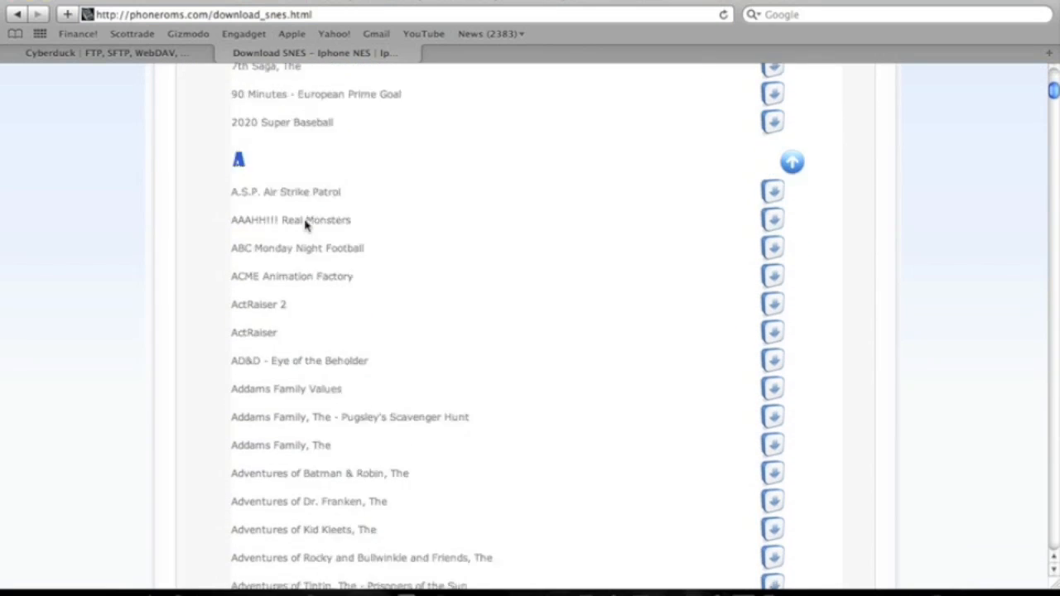
scroll(down, 3)
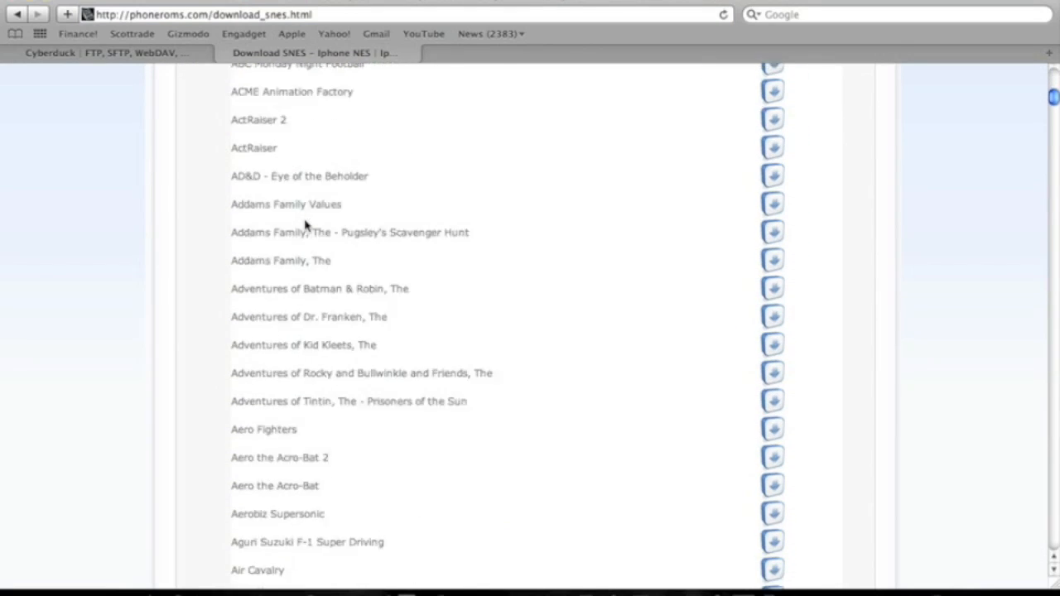
scroll(down, 3)
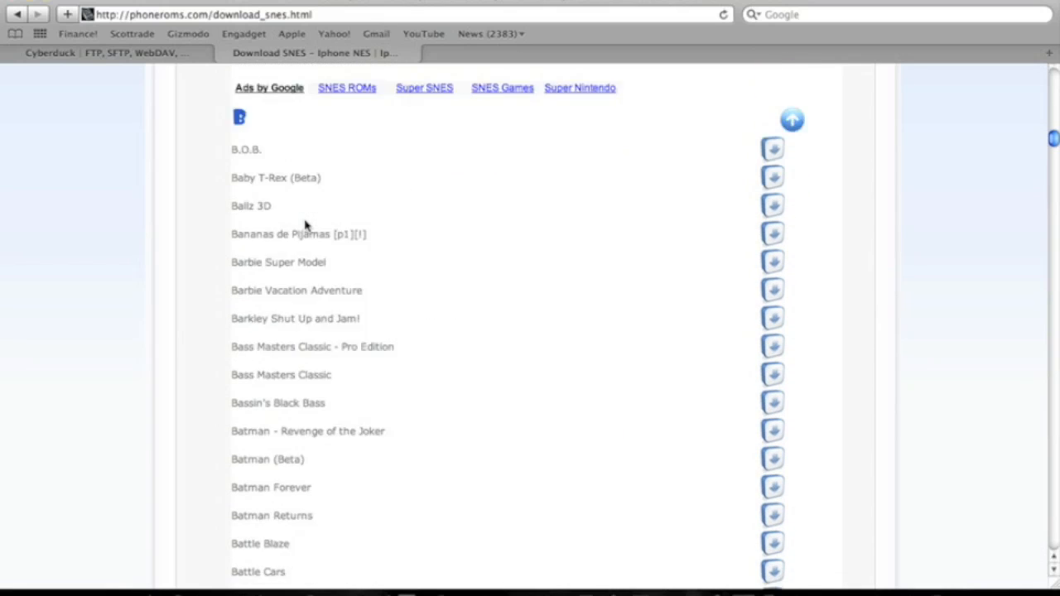
scroll(down, 3)
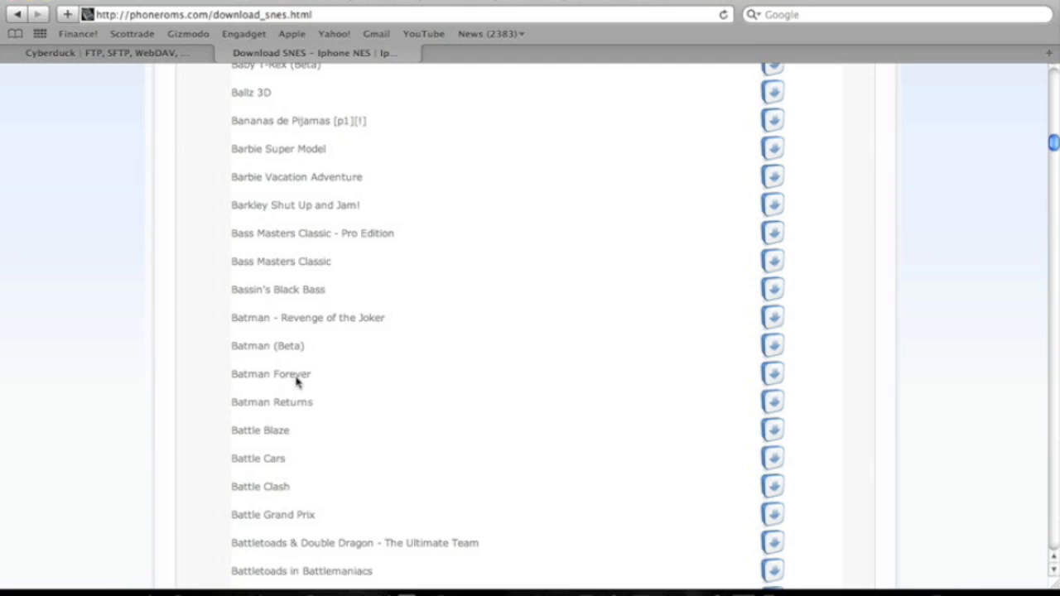
mouse_move(732, 387)
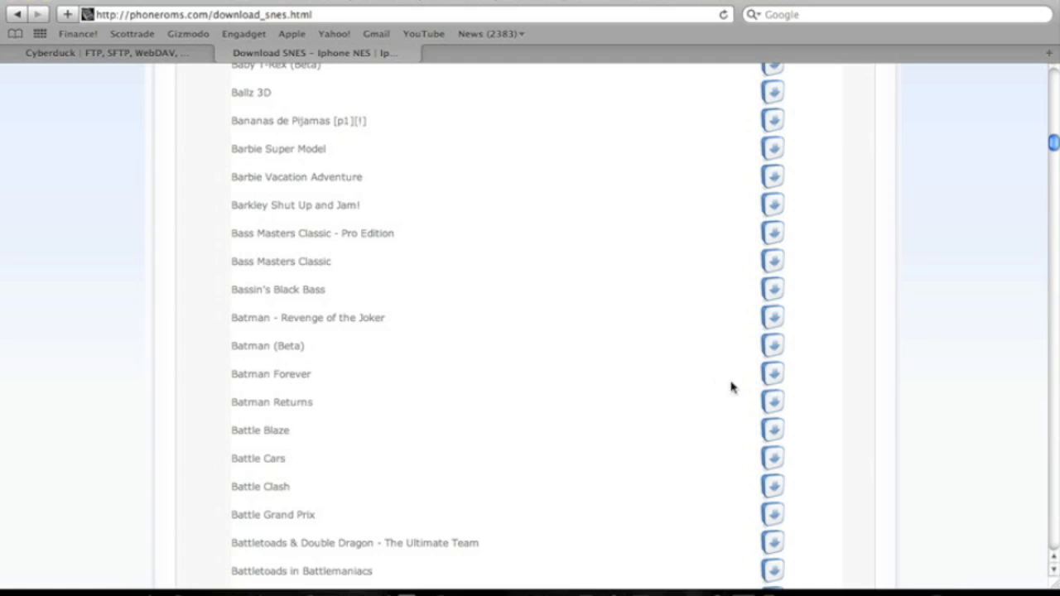
- Download the Batman Forever ROM from its link
click(772, 374)
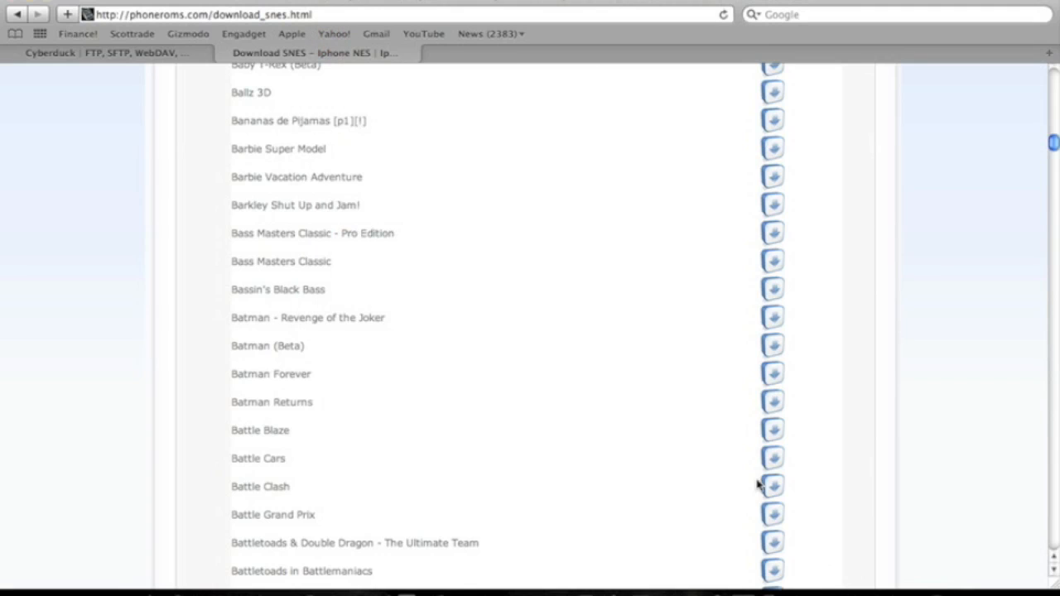
click(825, 576)
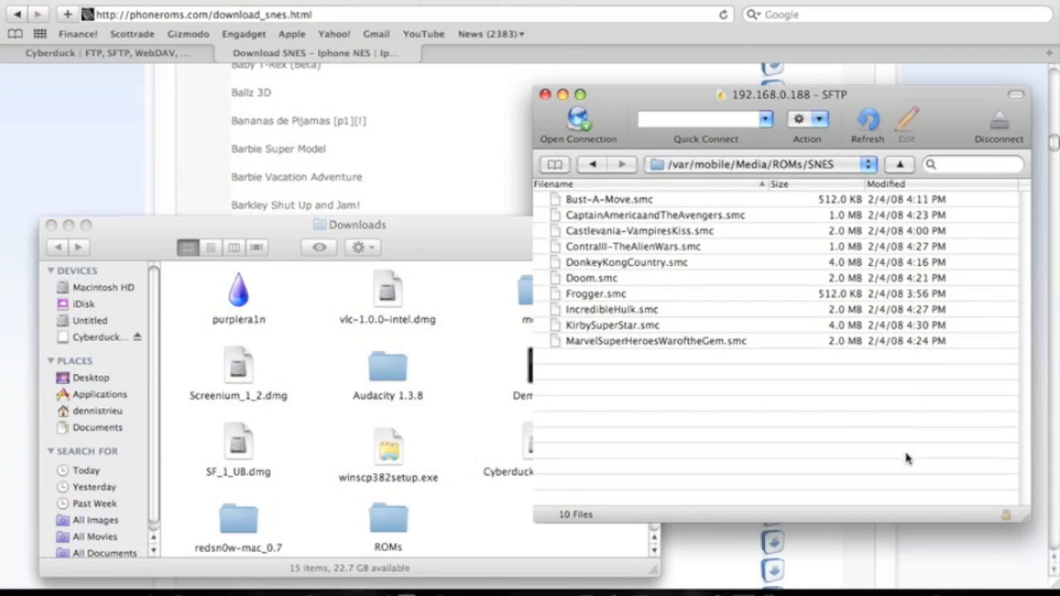
- Drag BatmanForever.smc from Finder Downloads onto the phone's SNES folder list, then close Downloads
drag(347, 225, 288, 159)
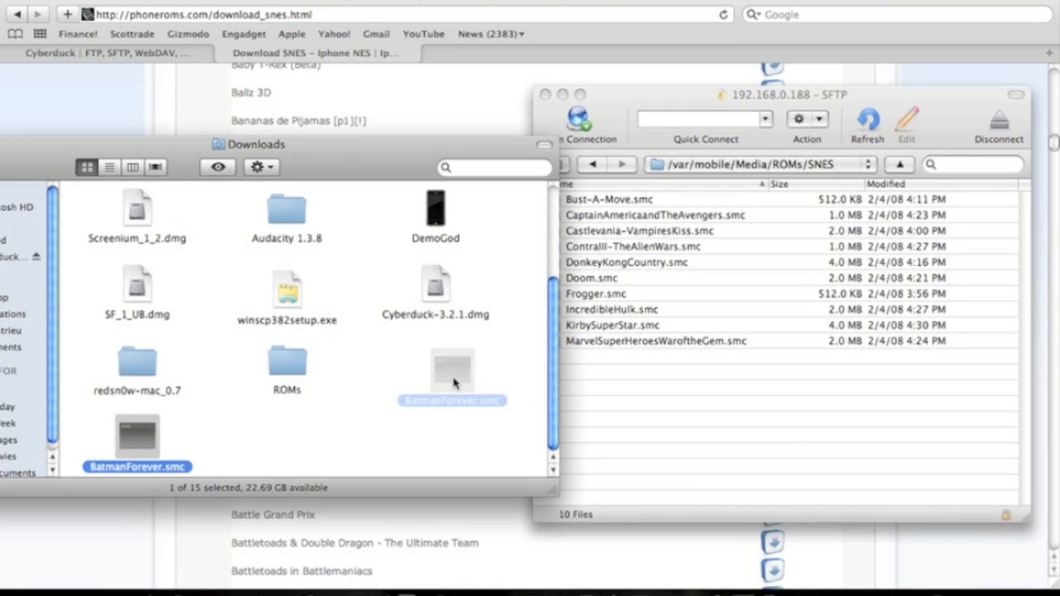
drag(451, 378, 662, 384)
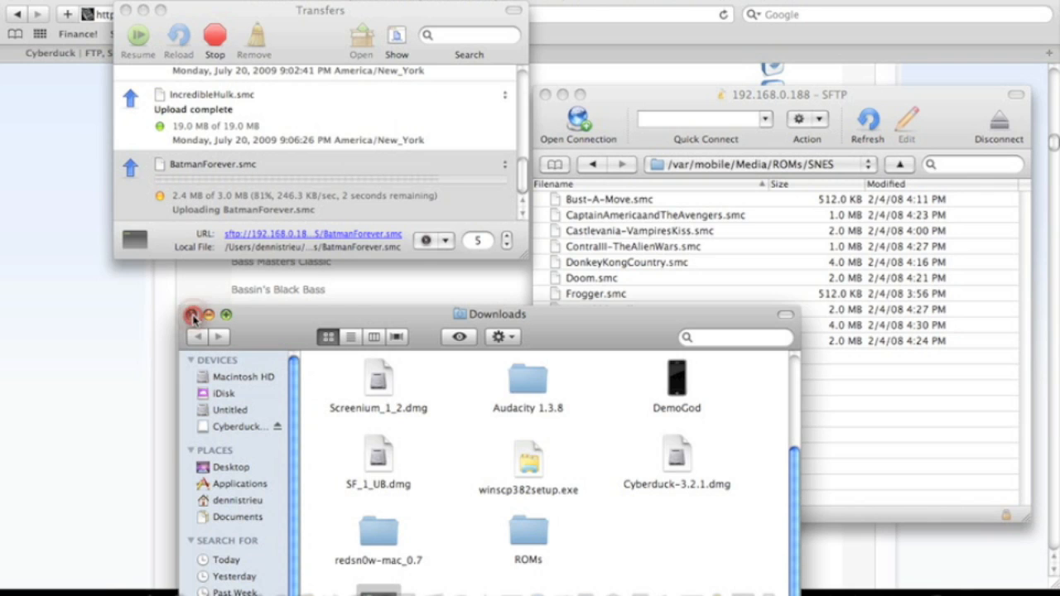
click(192, 321)
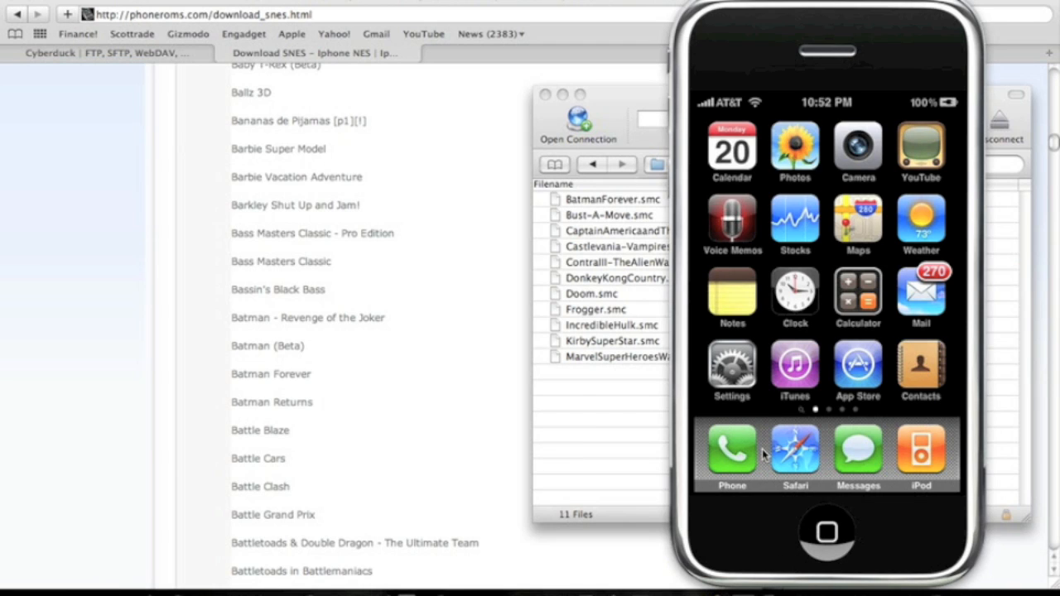
- Go into Settings > General to check the Auto-Lock setting is Never
click(732, 367)
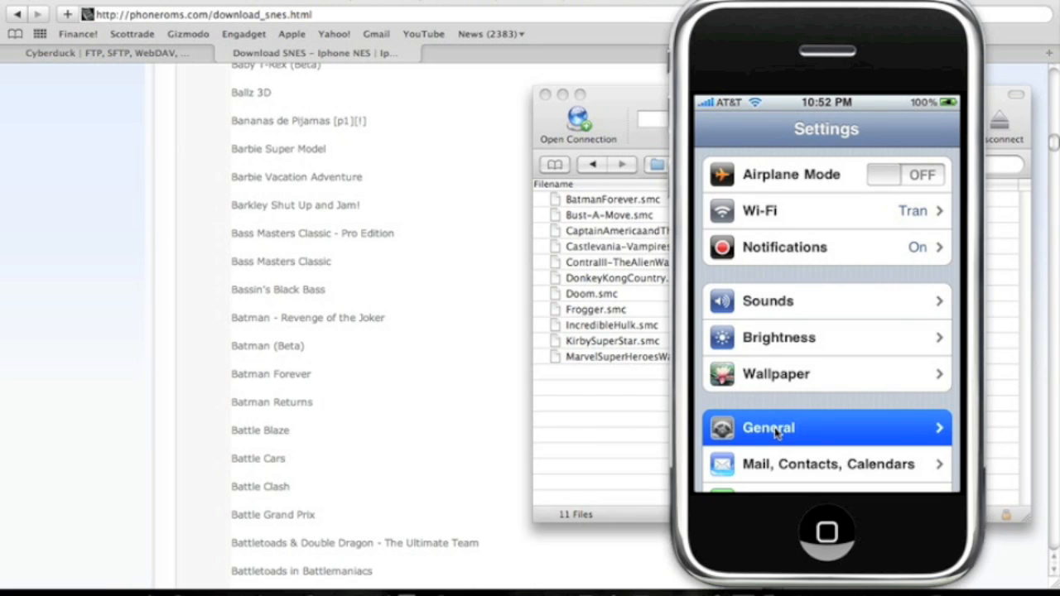
click(769, 428)
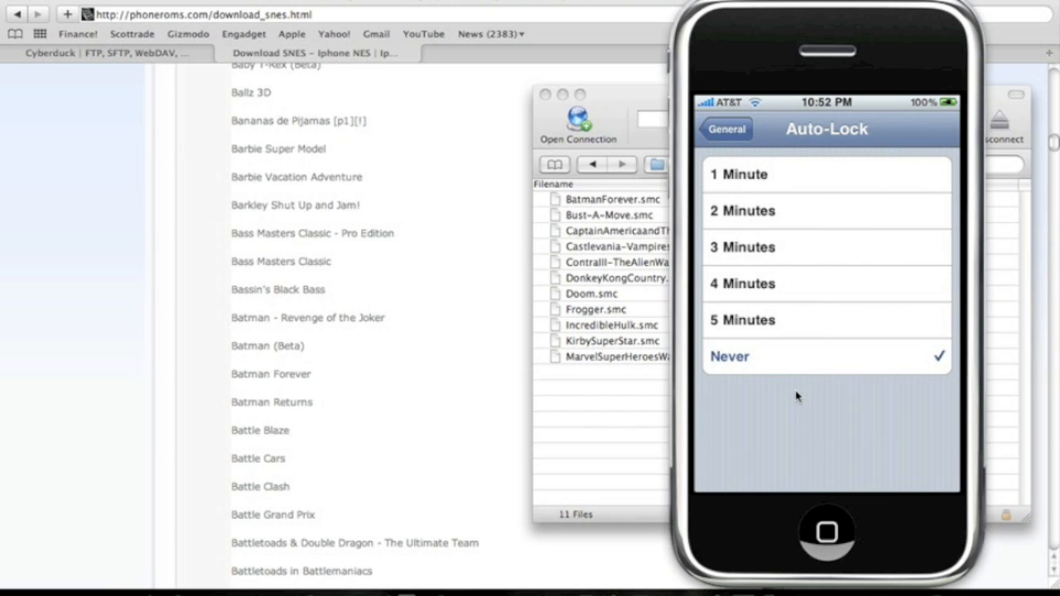
mouse_move(800, 374)
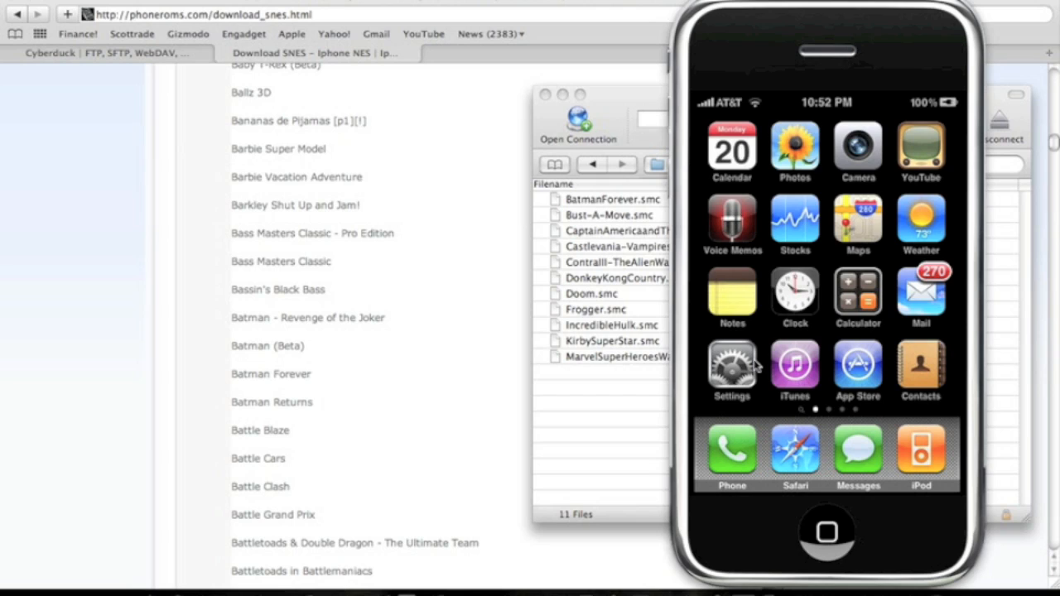
mouse_move(715, 83)
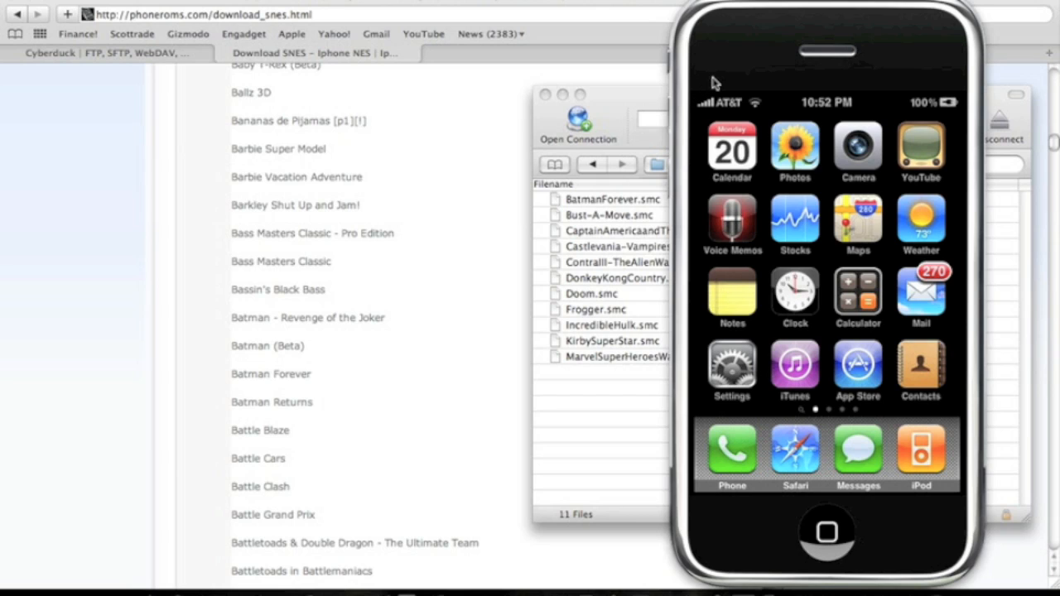
mouse_move(791, 280)
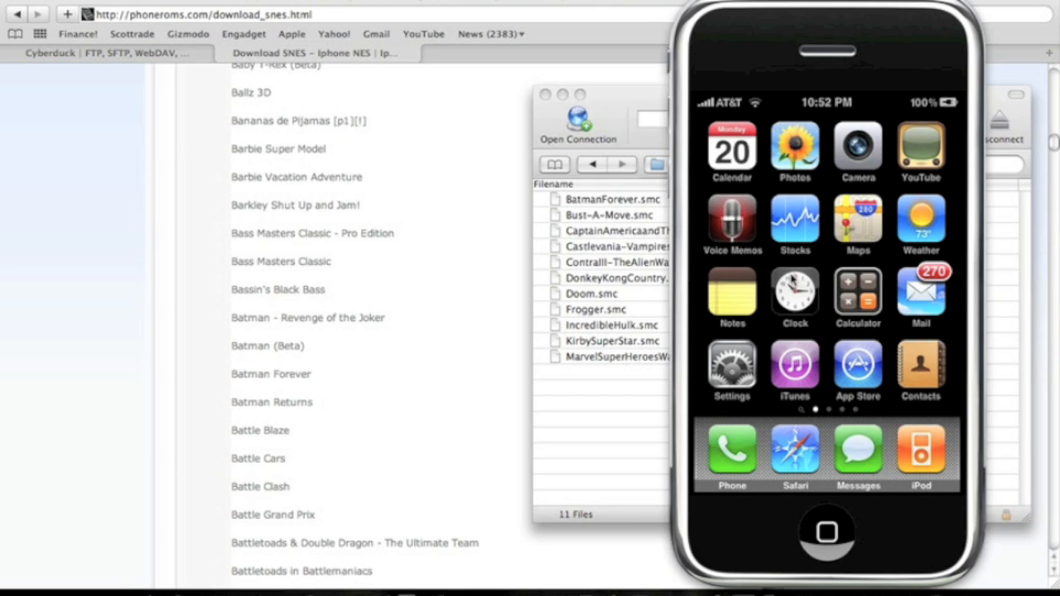
mouse_move(669, 23)
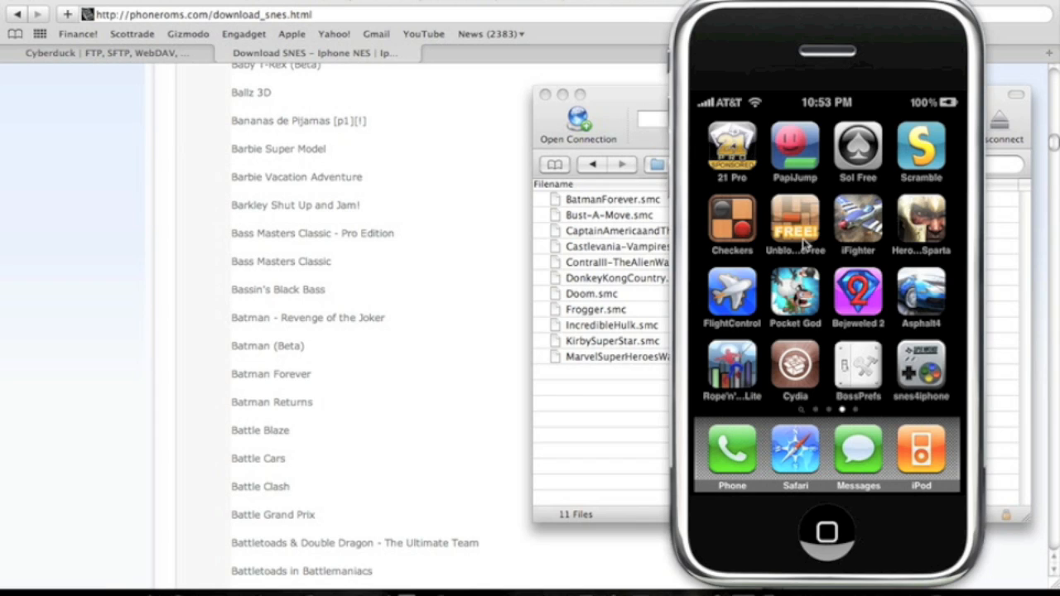
mouse_move(805, 245)
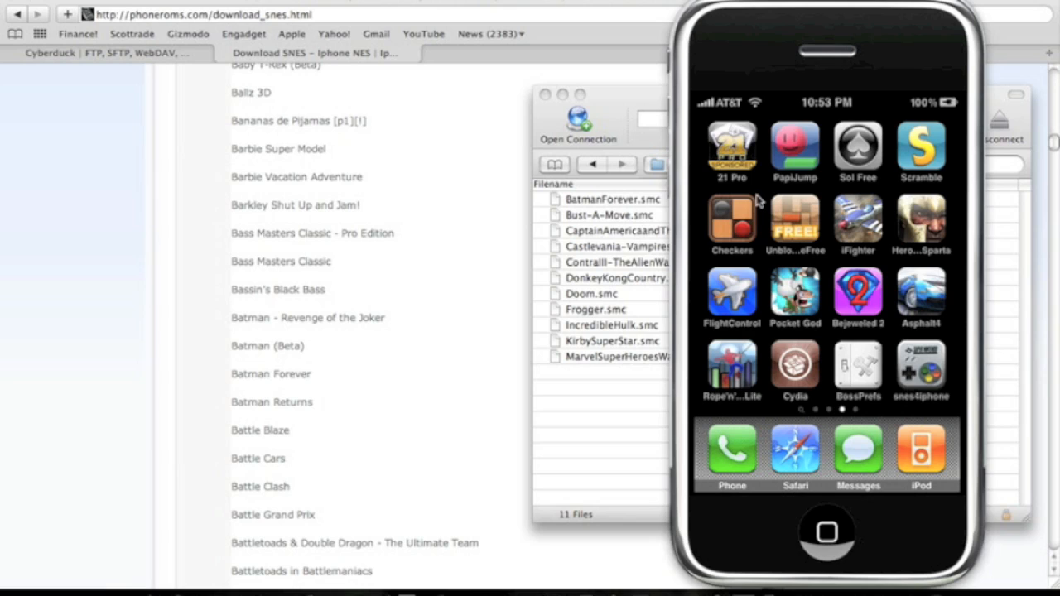
mouse_move(762, 200)
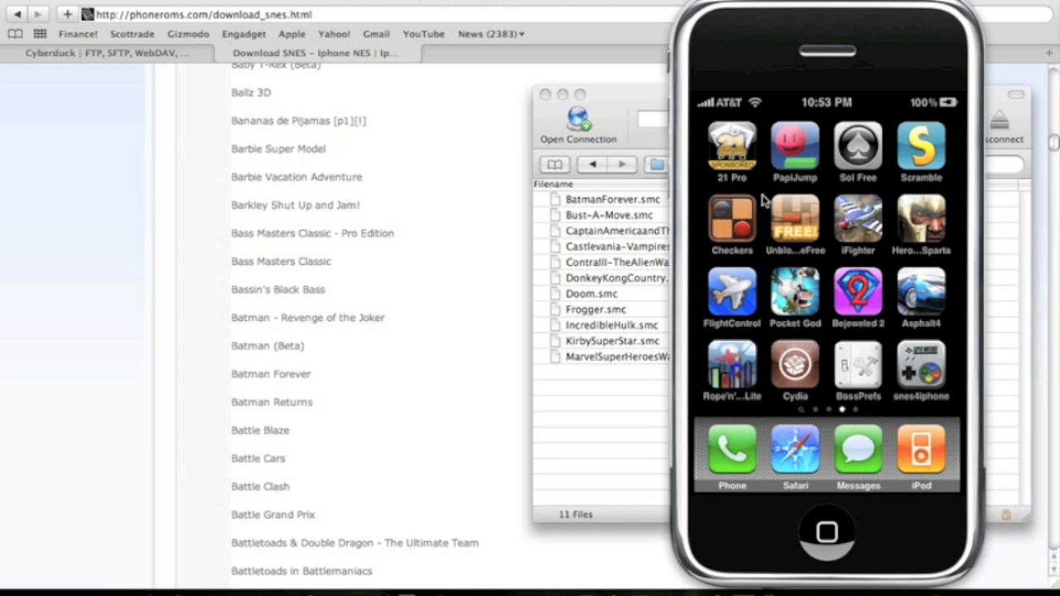